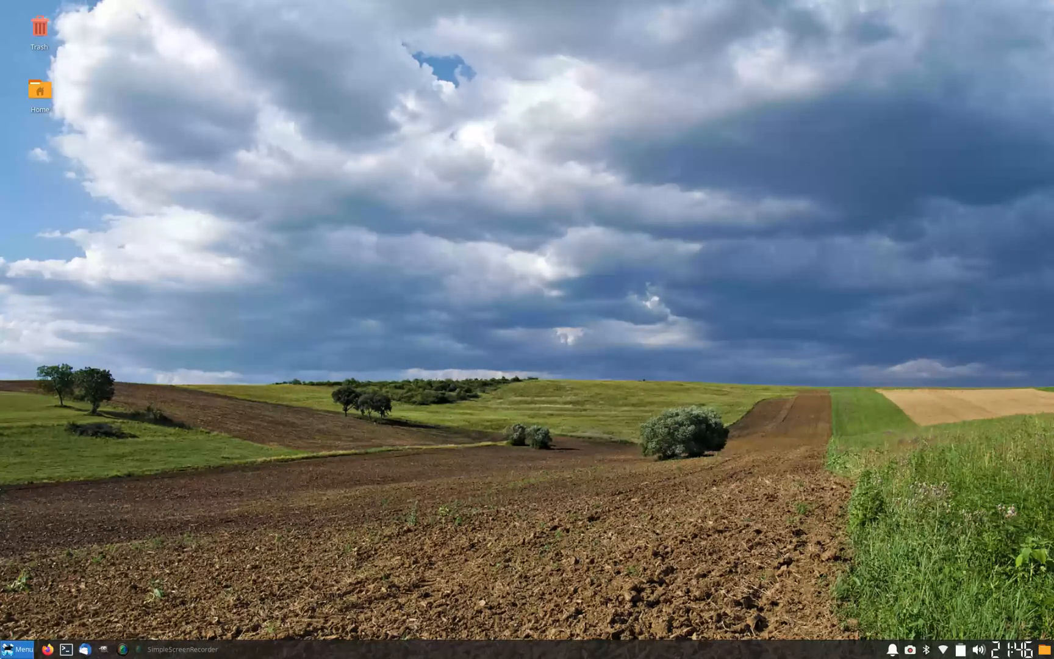
pyautogui.moveTo(437, 345)
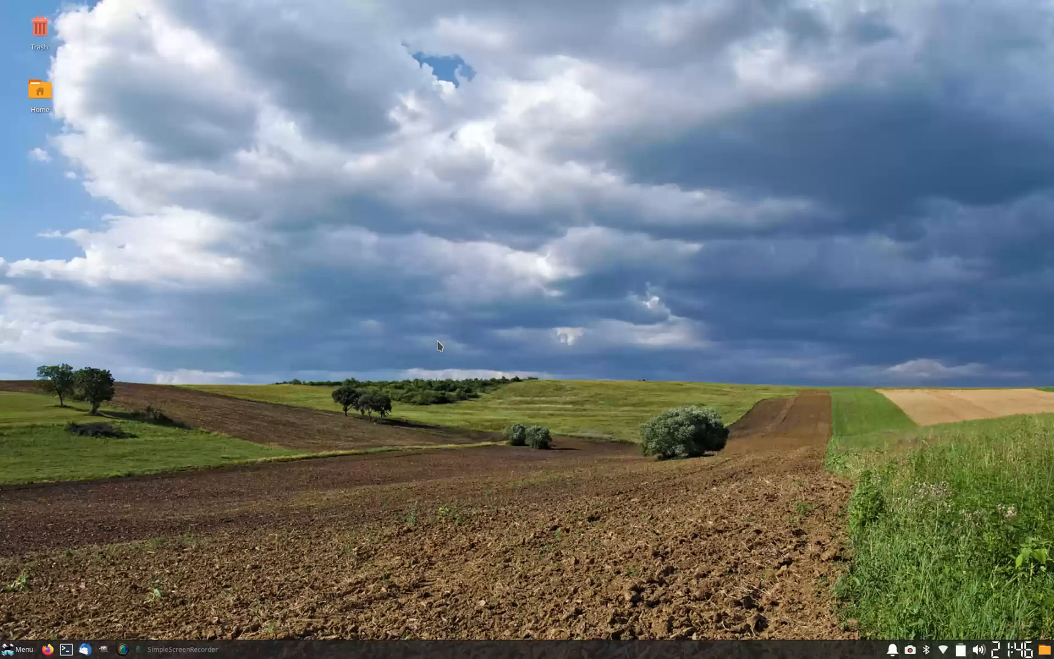
pyautogui.moveTo(310, 344)
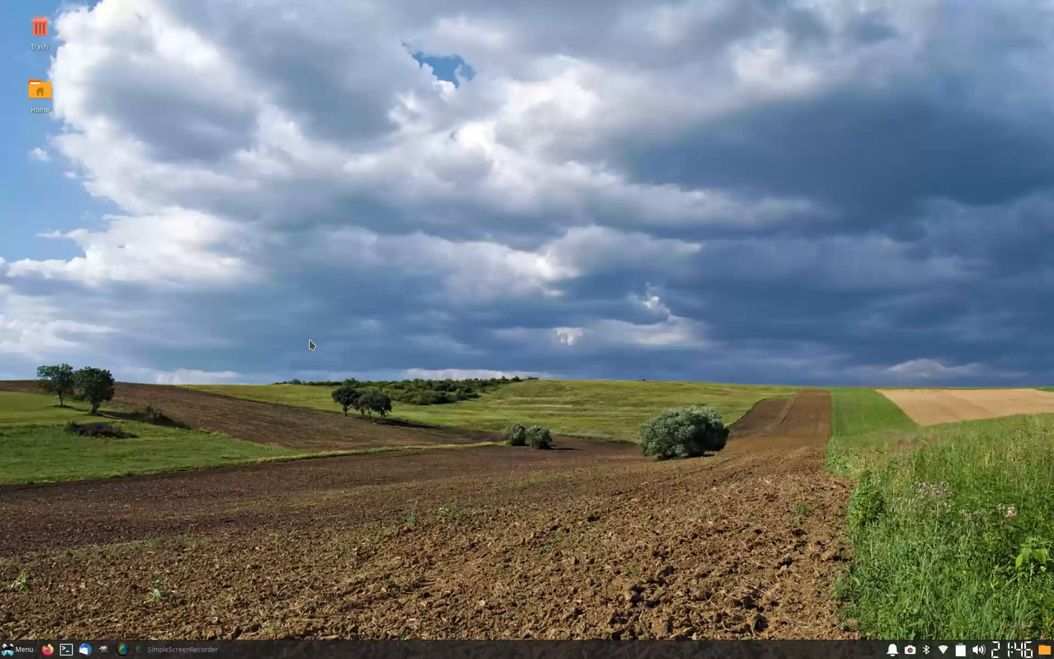
pyautogui.moveTo(491, 318)
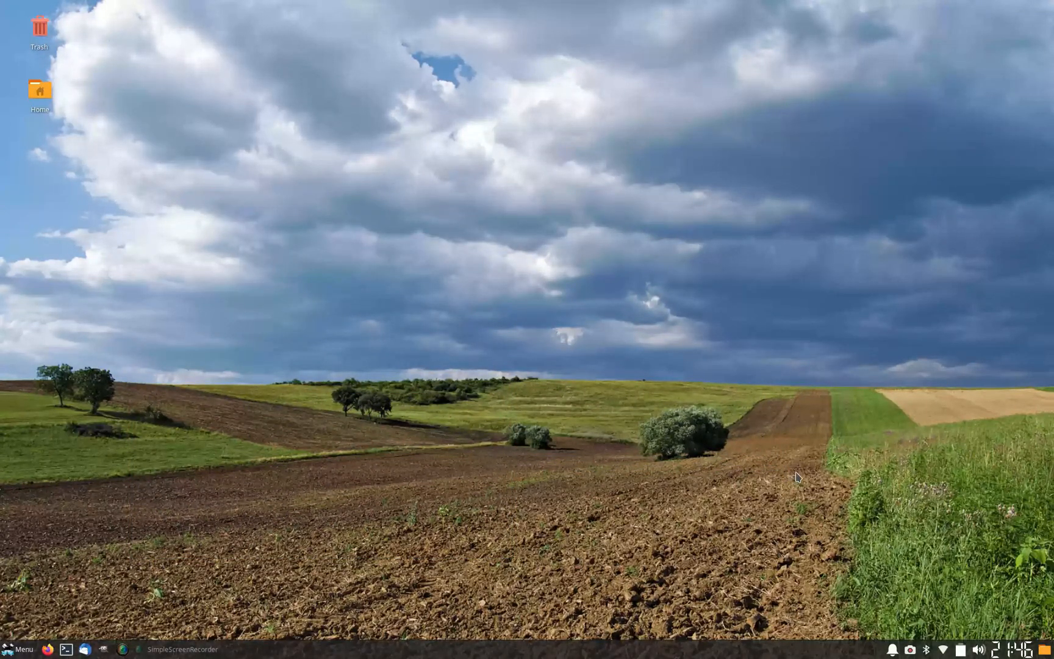
pyautogui.moveTo(732, 439)
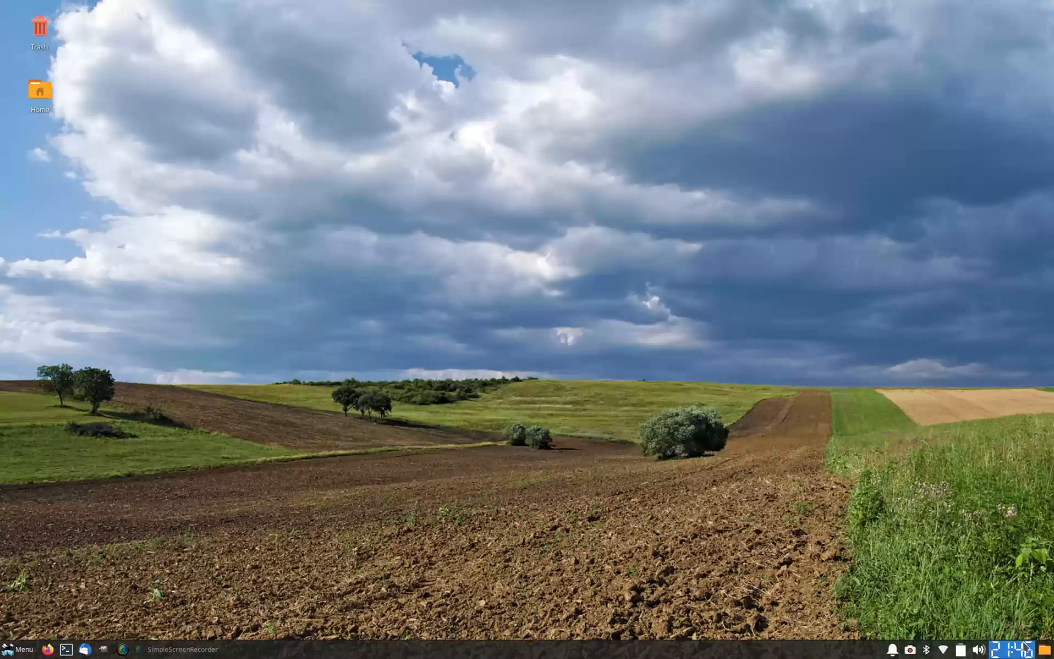
# - Close the terminal window and open the Whisker application menu from the bottom panel
pyautogui.moveTo(253, 99); pyautogui.dragTo(824, 471)
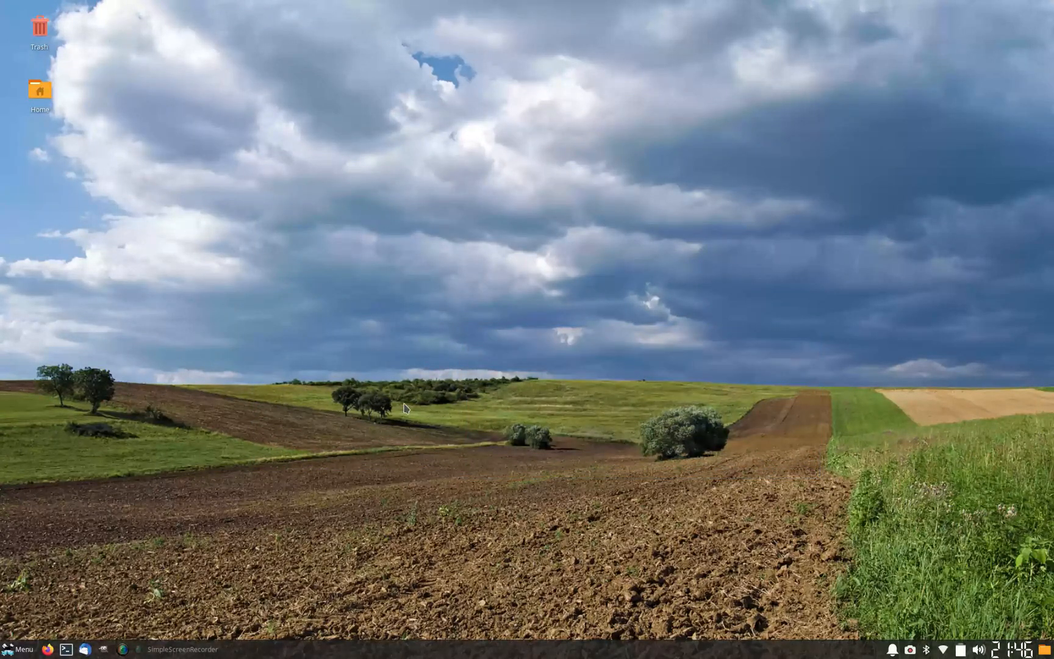
pyautogui.click(66, 648)
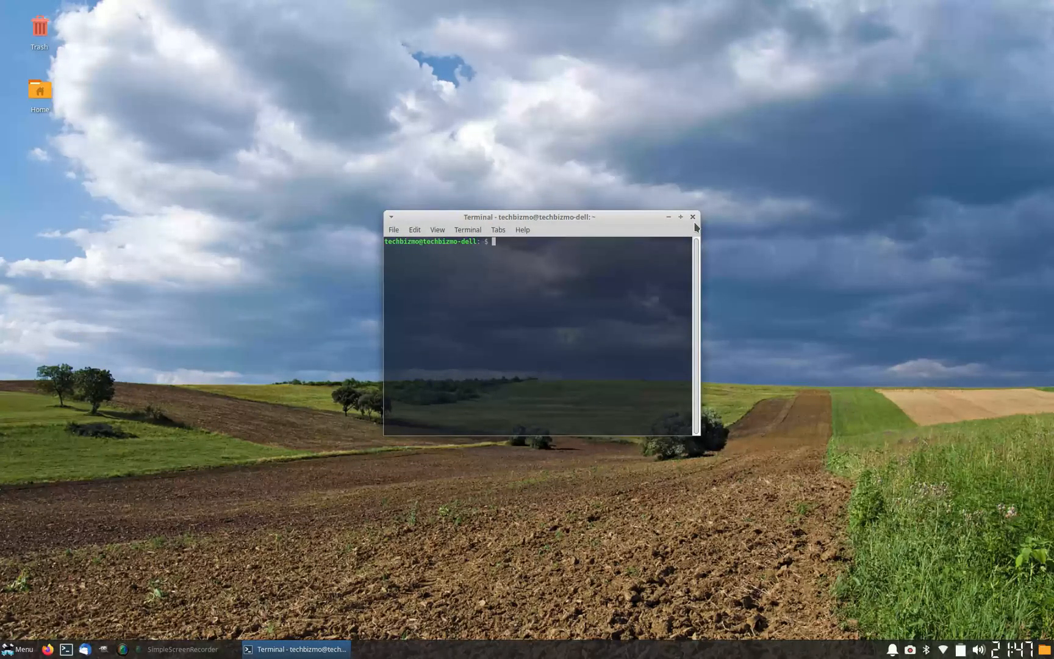
pyautogui.click(692, 216)
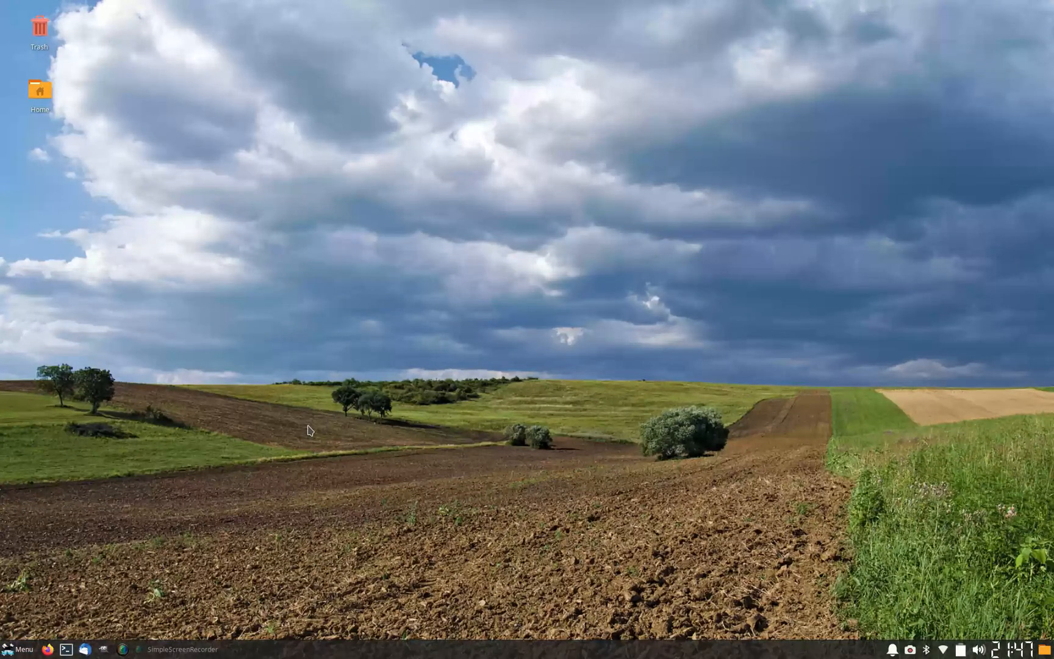
pyautogui.moveTo(677, 422)
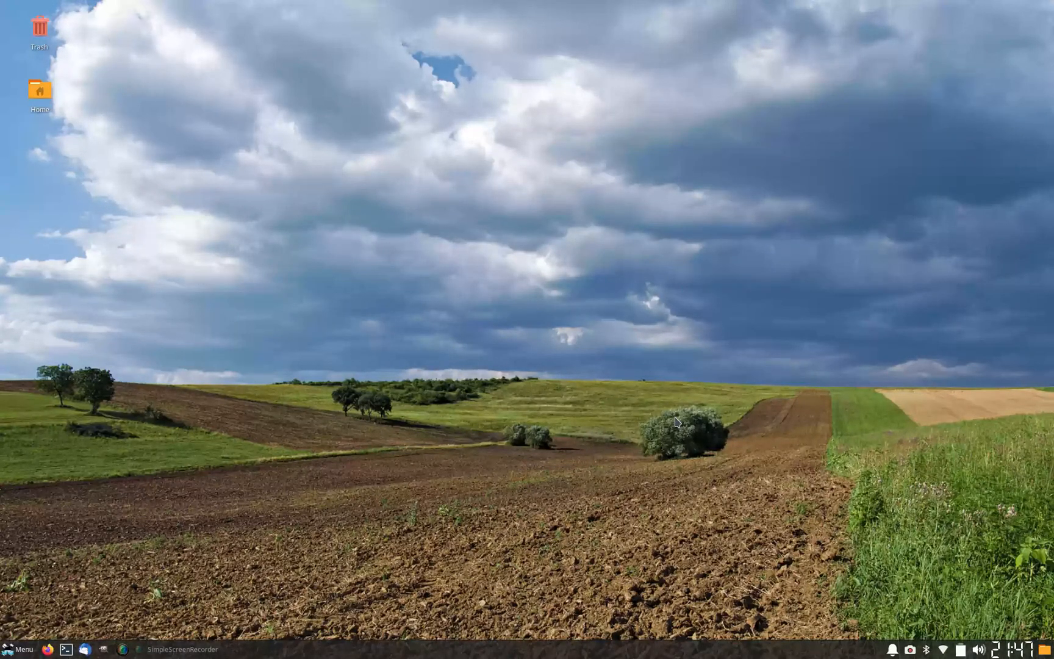
pyautogui.moveTo(538, 410)
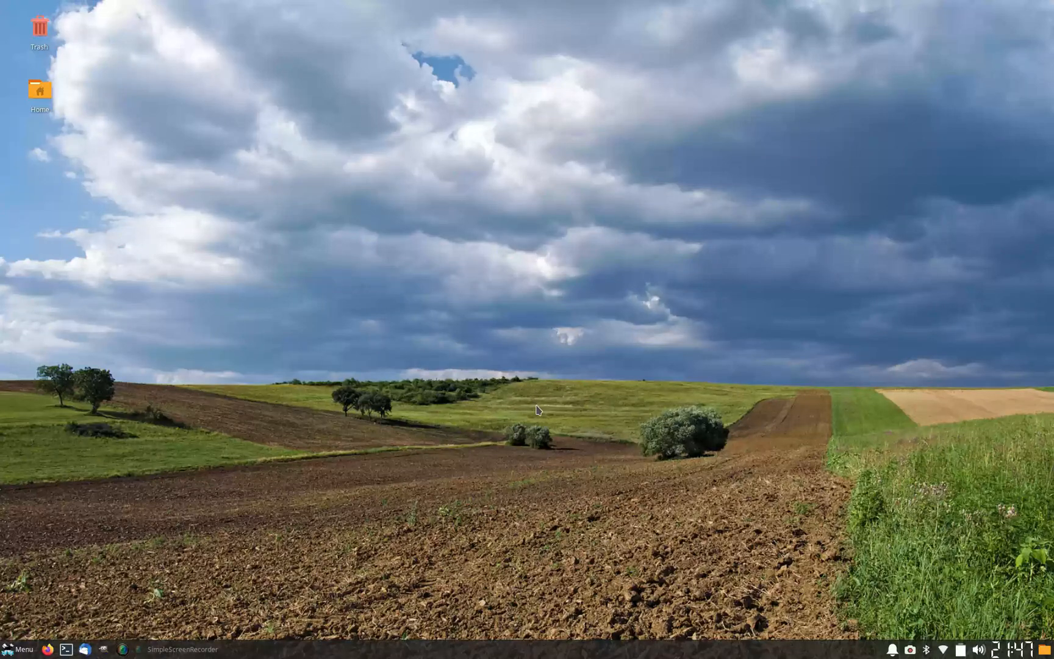
pyautogui.moveTo(753, 450)
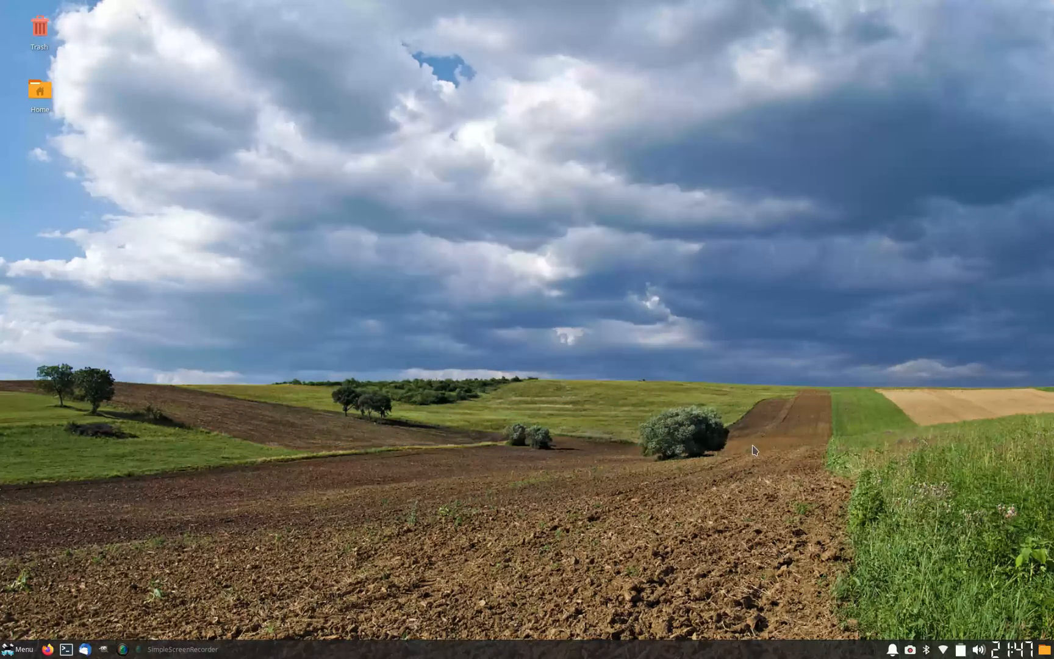
pyautogui.moveTo(763, 462)
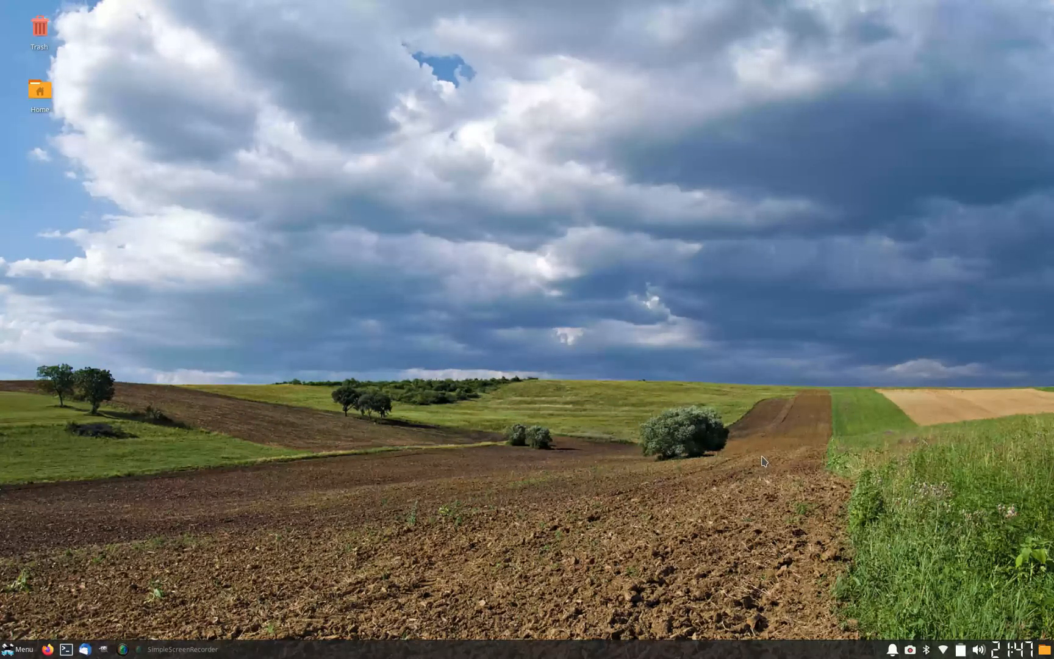
pyautogui.moveTo(225, 607)
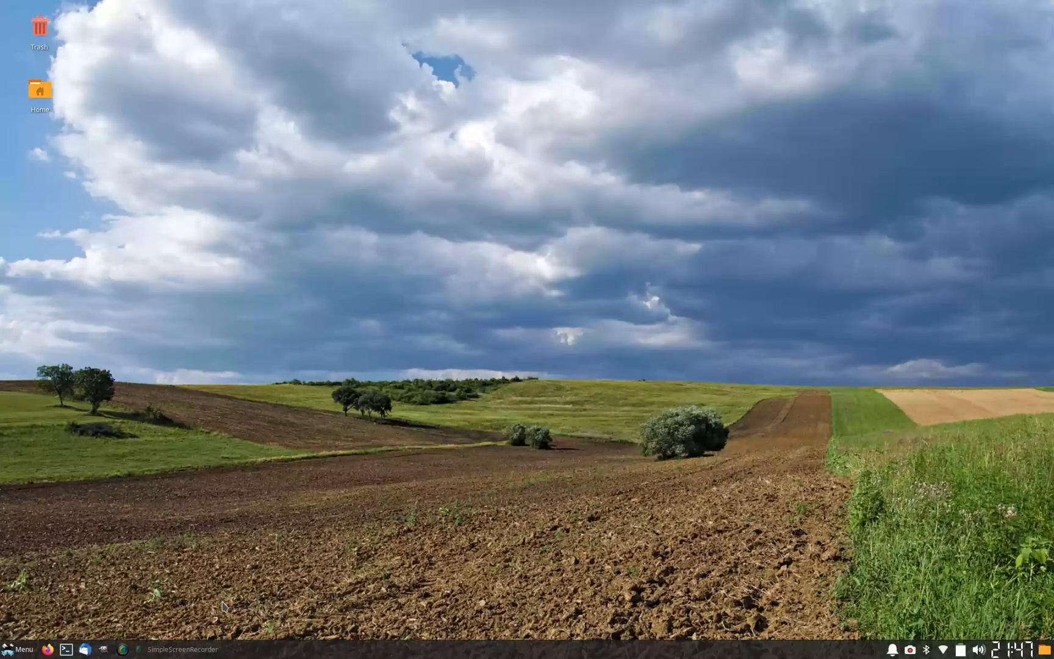
pyautogui.moveTo(445, 455)
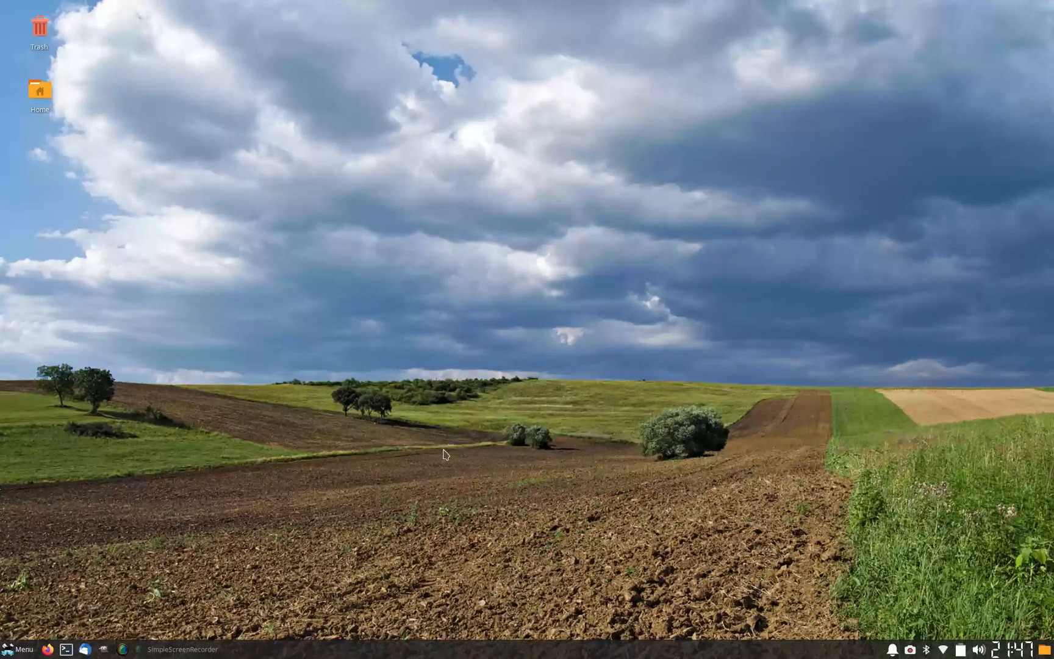
pyautogui.click(20, 649)
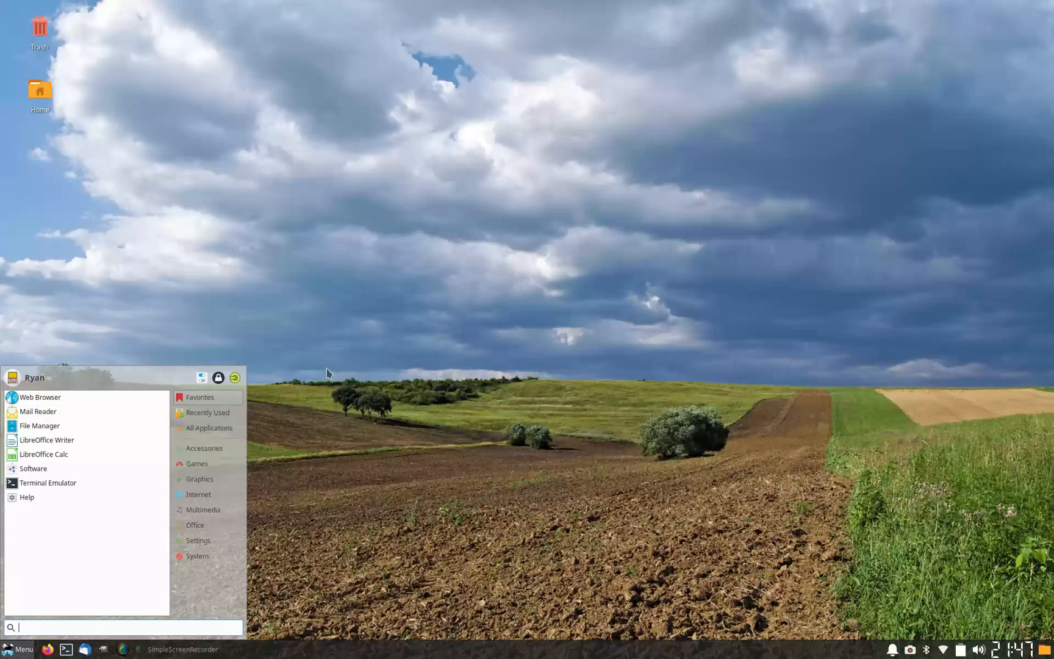
pyautogui.moveTo(38, 411)
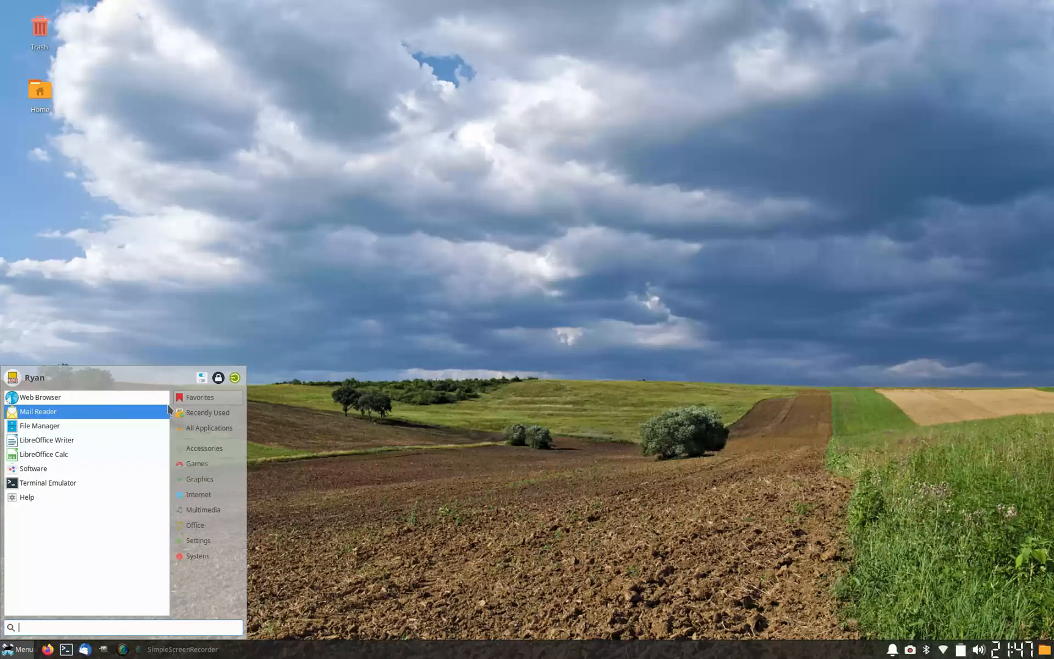
pyautogui.moveTo(279, 541)
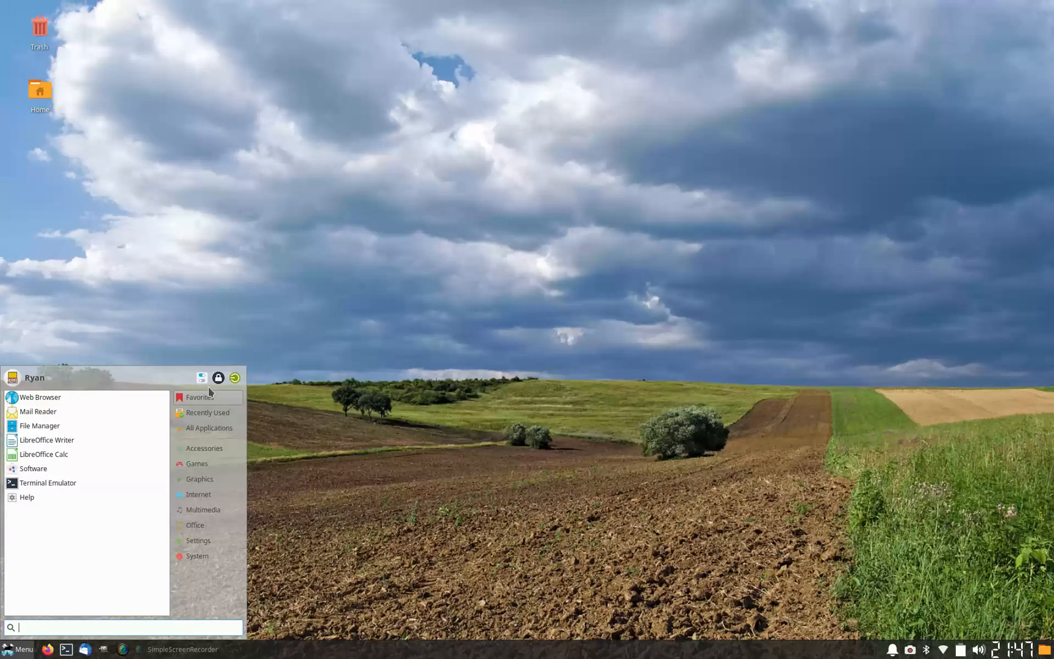
pyautogui.moveTo(202, 377)
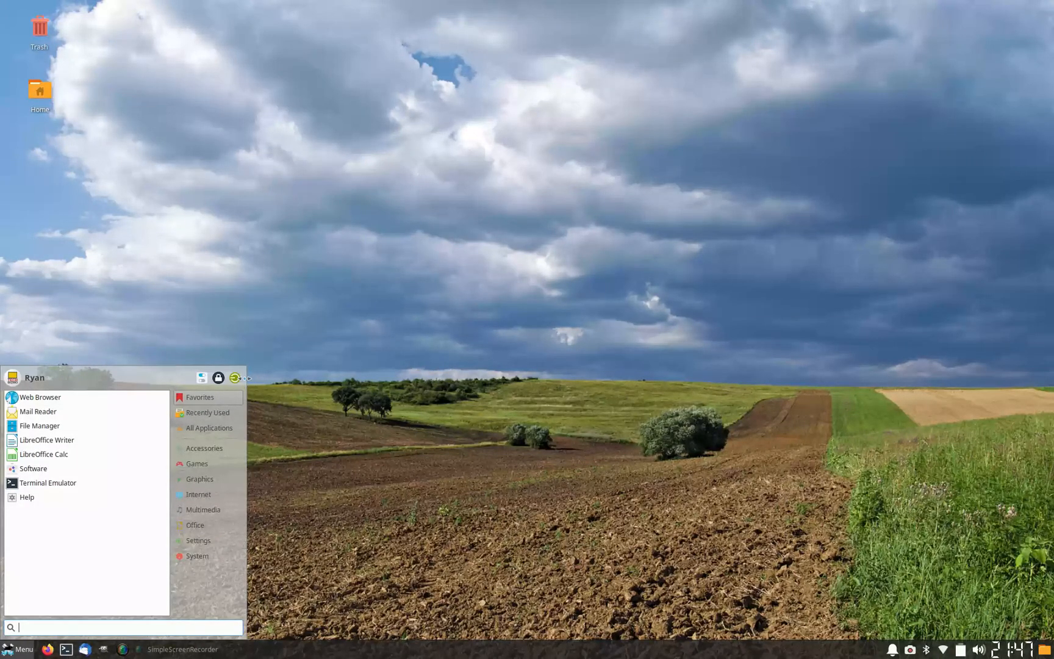
# - Launch the XFCE Settings Manager from the Whisker menu header
pyautogui.click(198, 540)
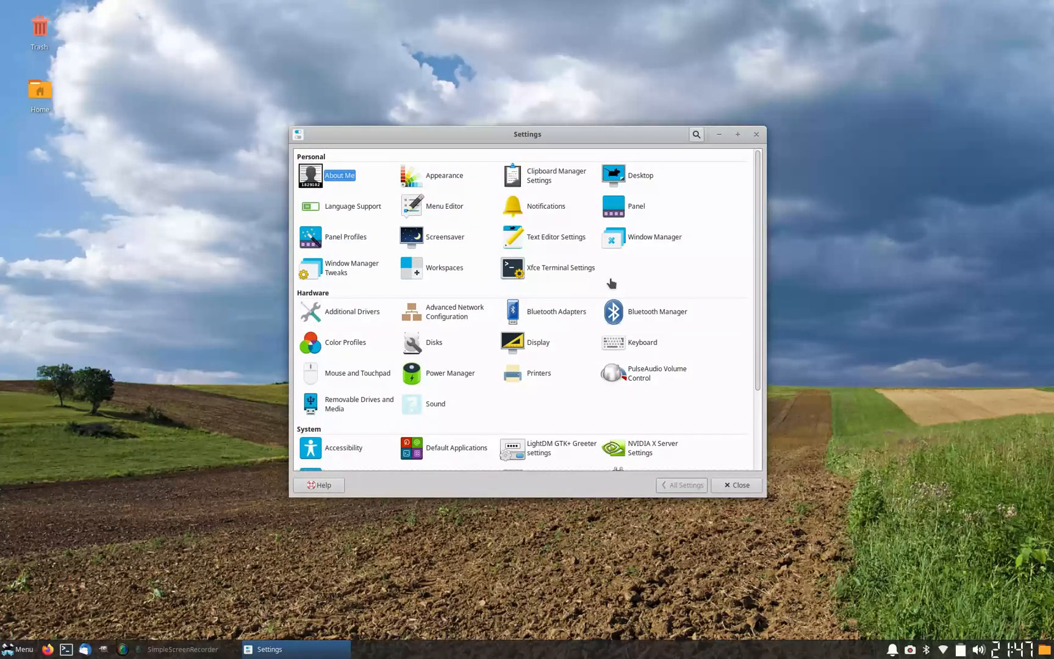
pyautogui.moveTo(457, 162)
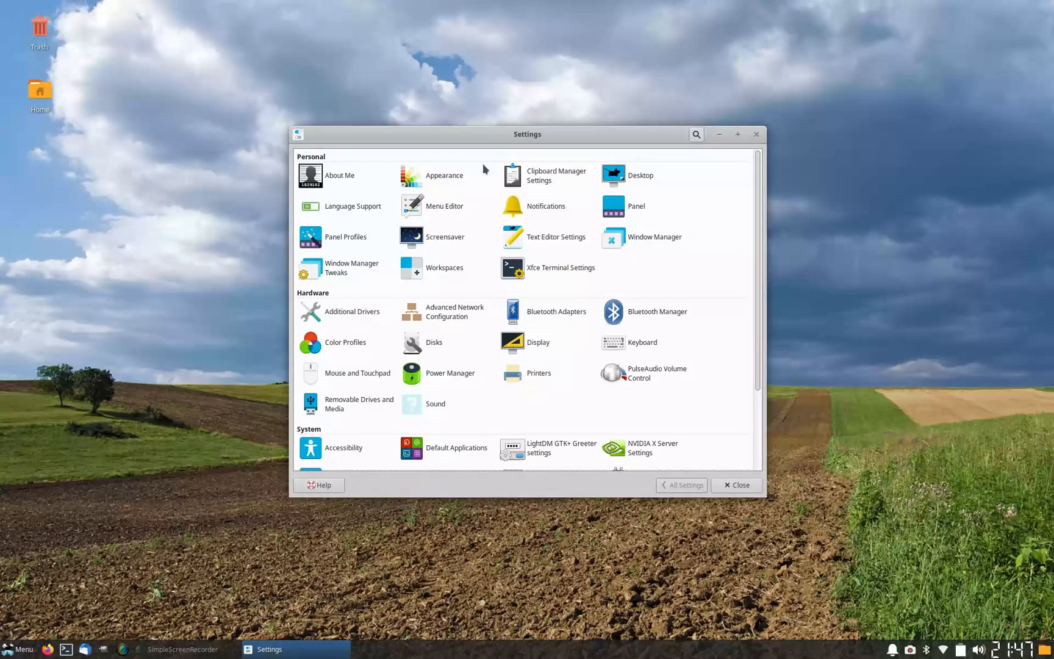
pyautogui.moveTo(590, 482)
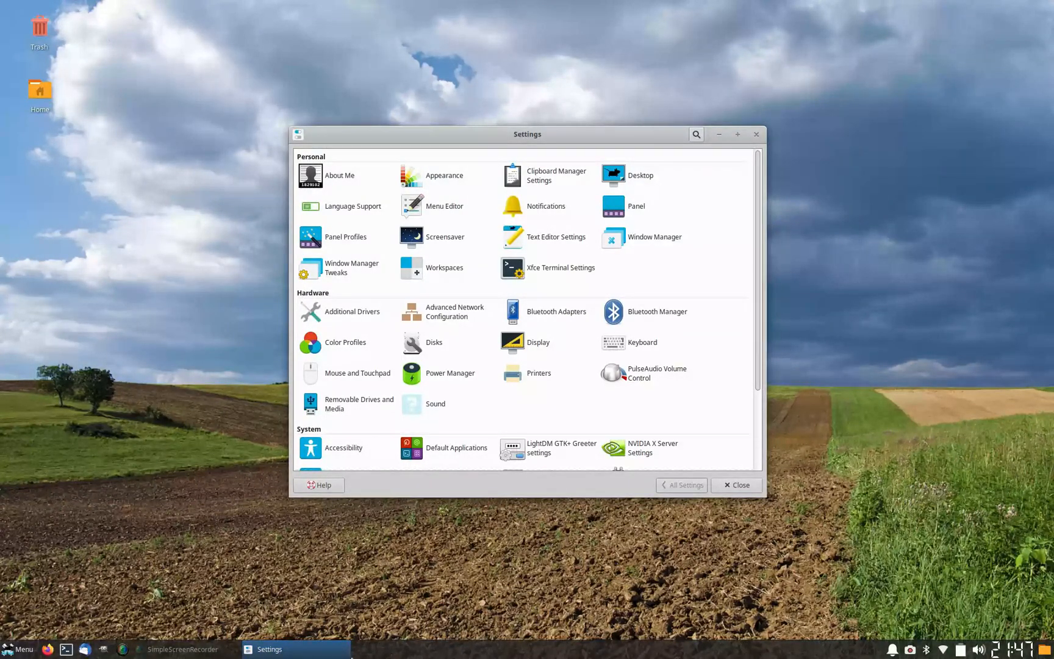
pyautogui.moveTo(132, 271)
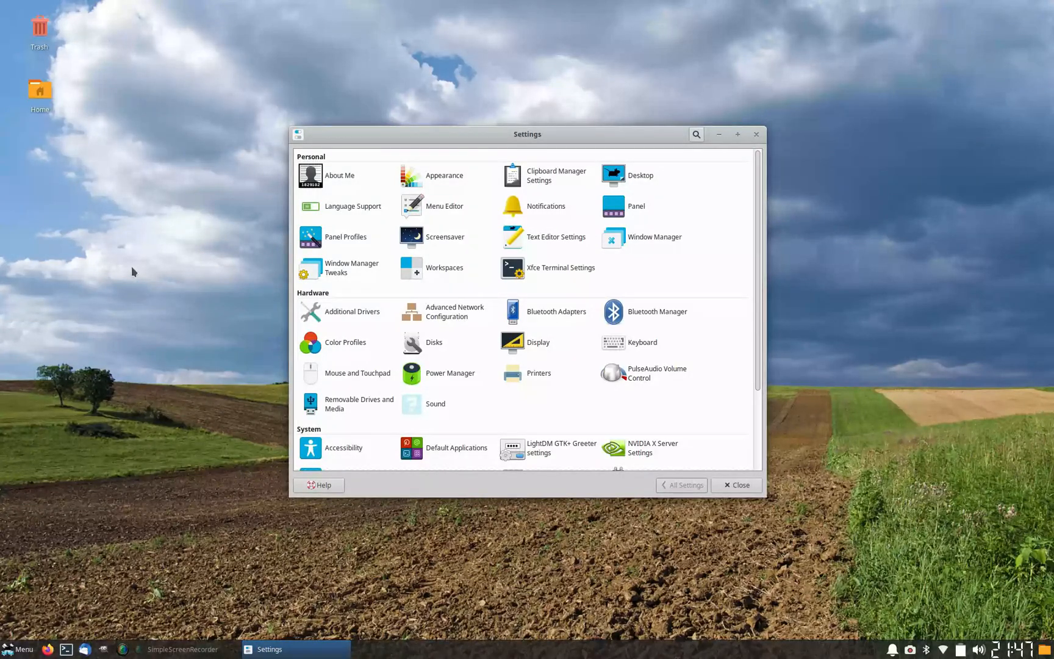
pyautogui.moveTo(475, 176)
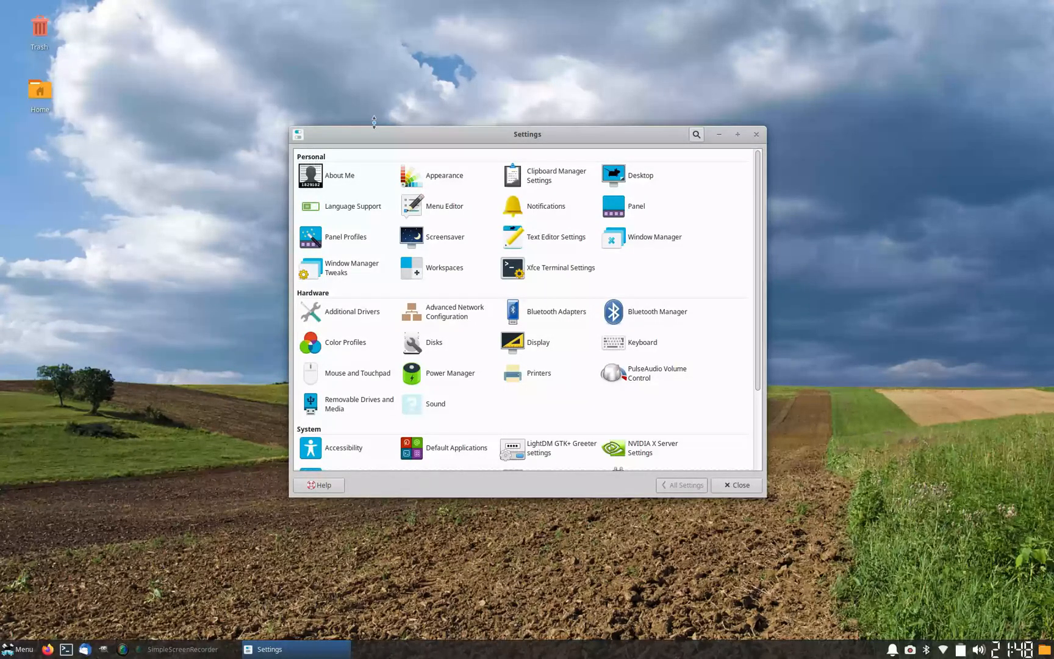
pyautogui.moveTo(476, 203)
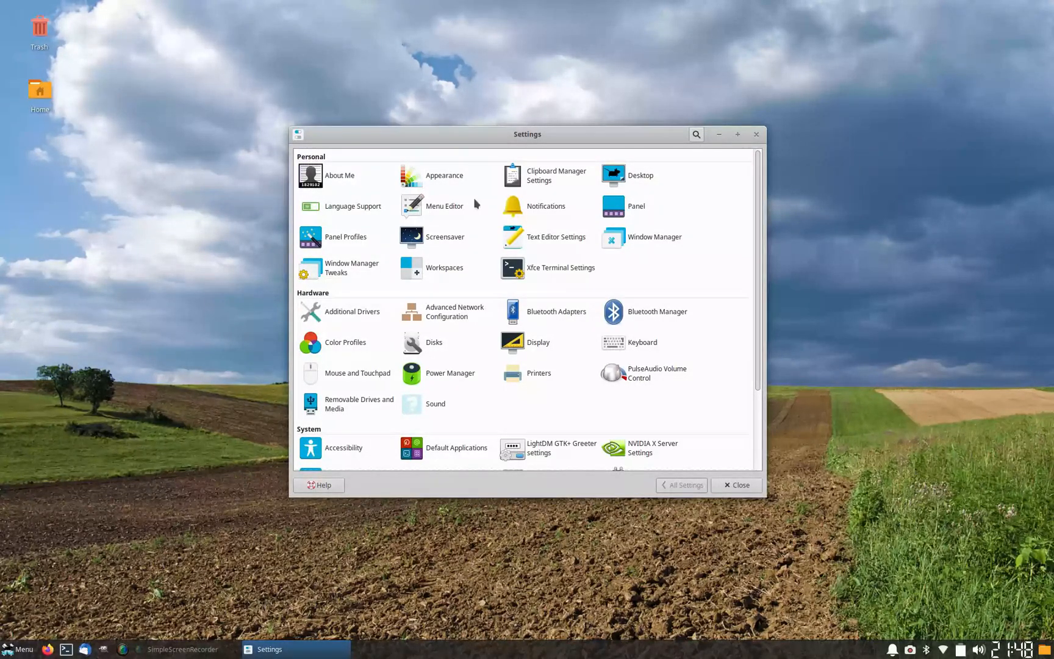
pyautogui.moveTo(457, 178)
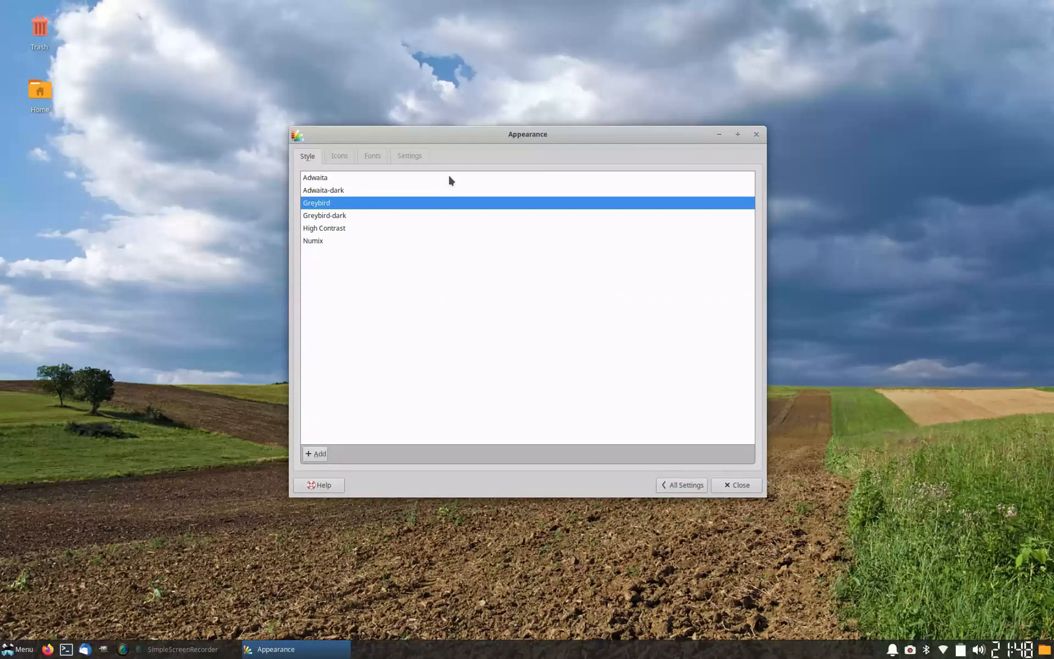
# - Change Window Scaling from 1x to 2x on the Appearance Settings tab
pyautogui.click(409, 156)
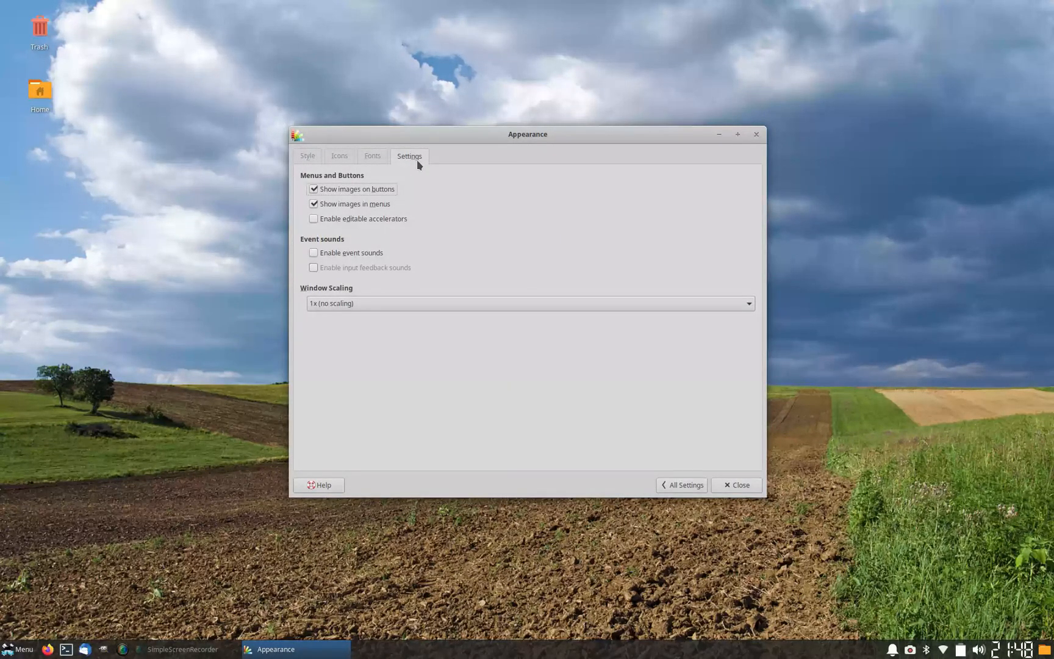
pyautogui.moveTo(376, 307)
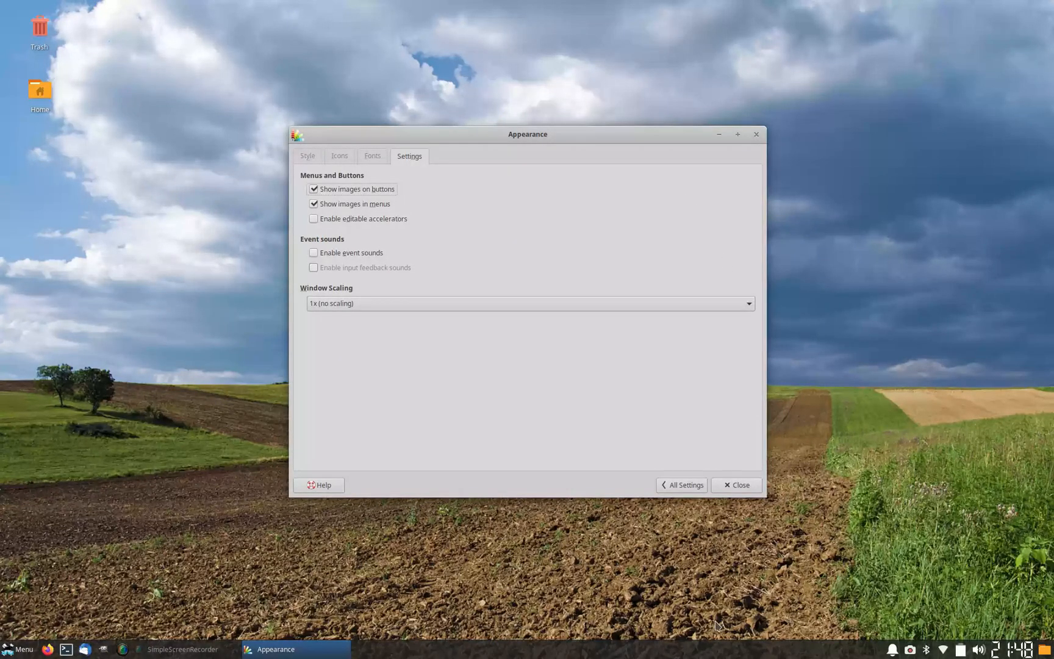
pyautogui.moveTo(606, 363)
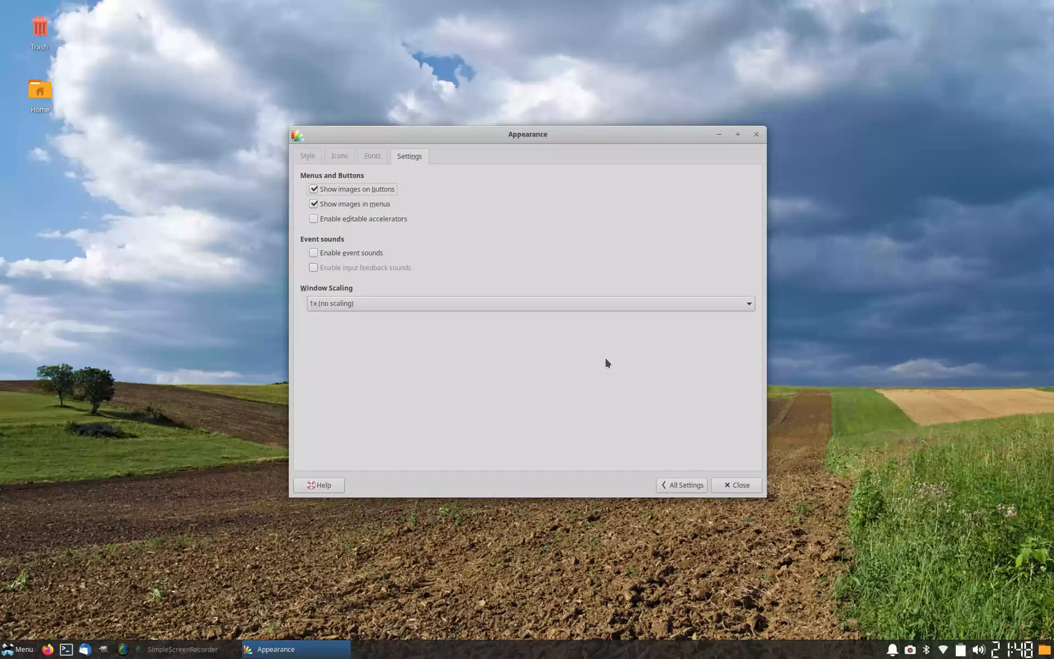
pyautogui.moveTo(678, 323)
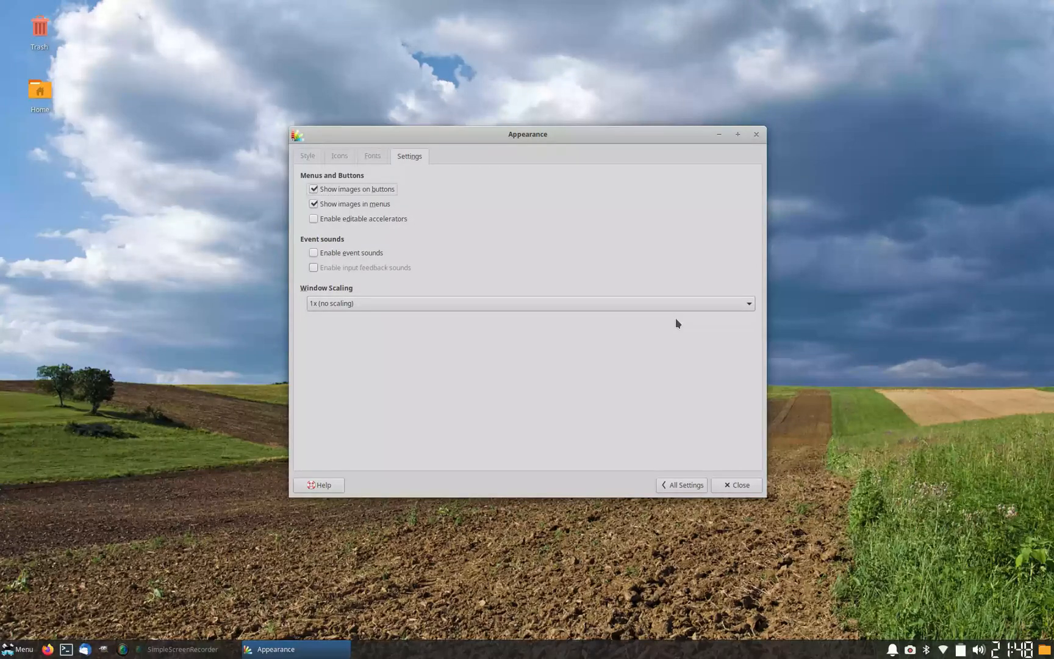
pyautogui.moveTo(572, 316)
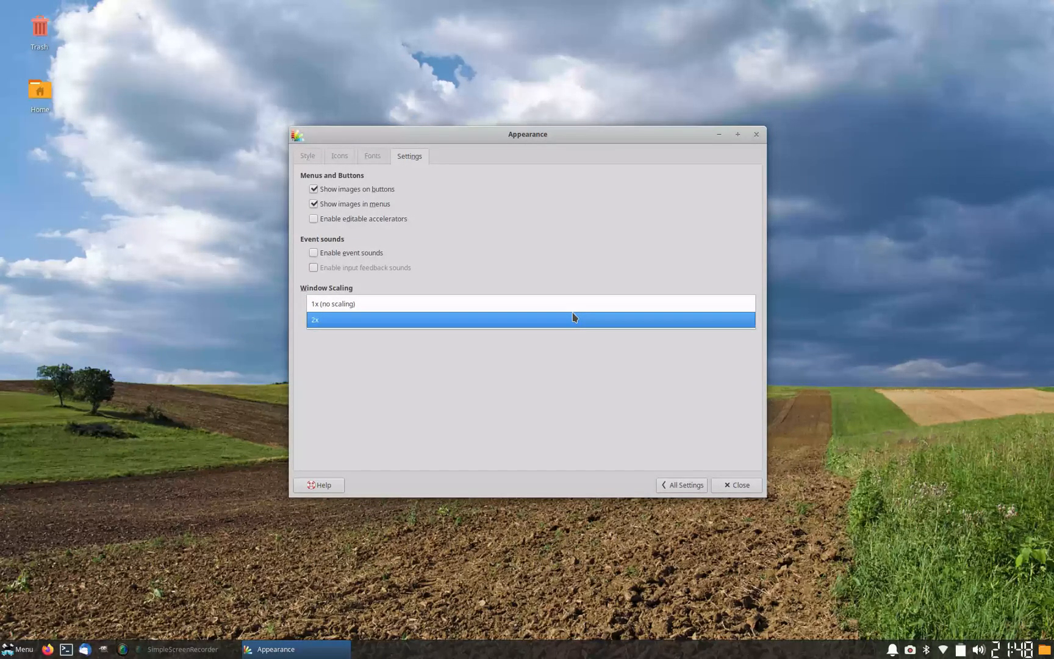
pyautogui.click(332, 303)
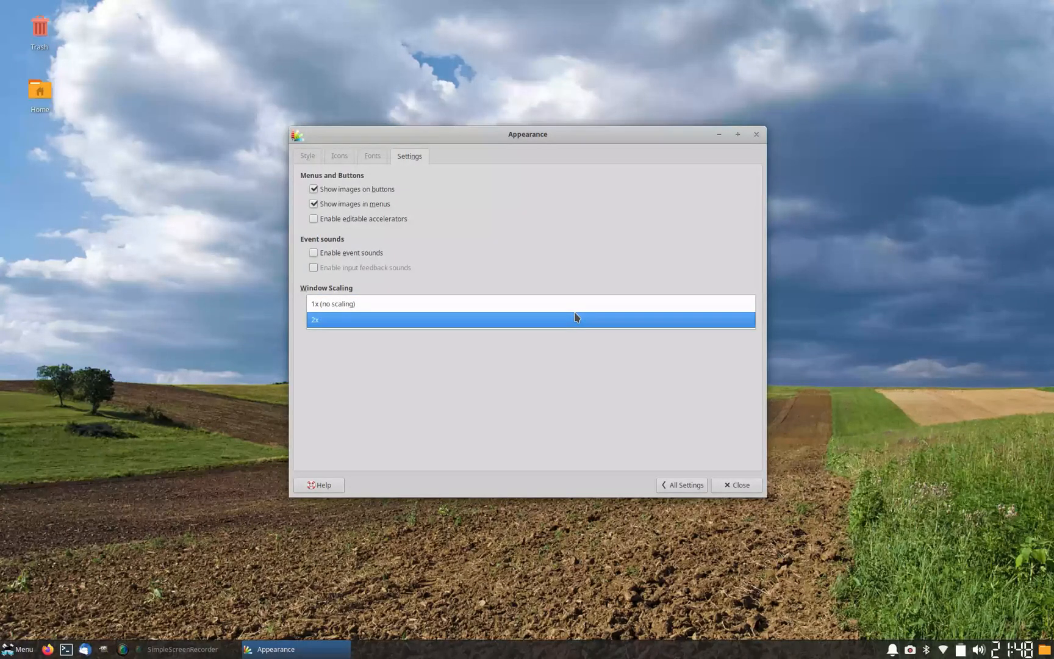
pyautogui.click(333, 303)
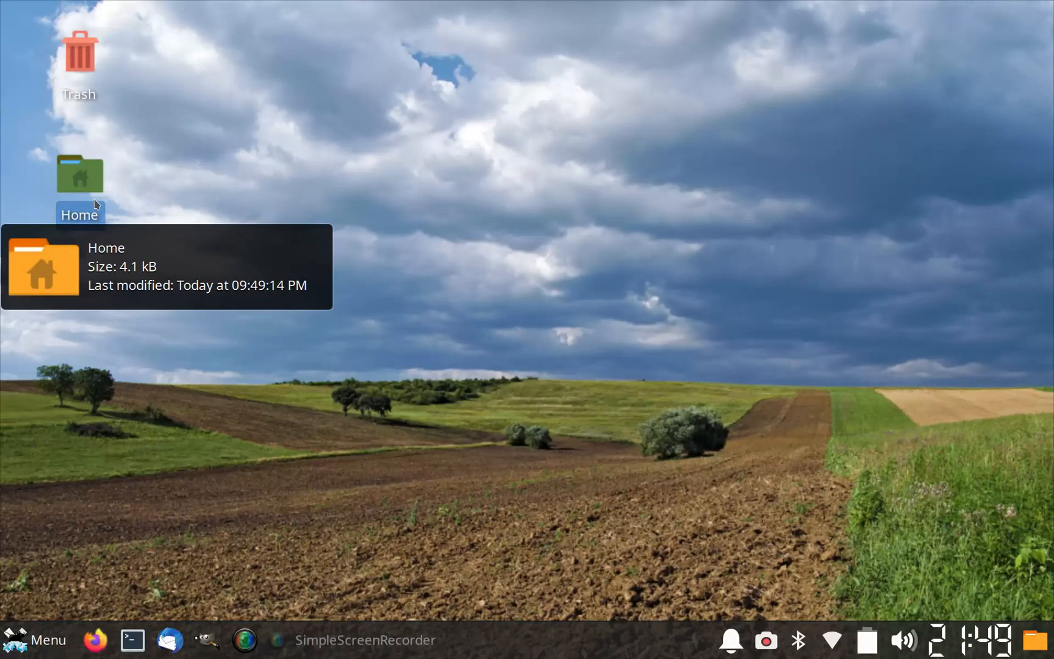
# - Open the desktop Home icon in Thunar to view Desktop, Documents, Downloads and other folders
pyautogui.doubleClick(79, 173)
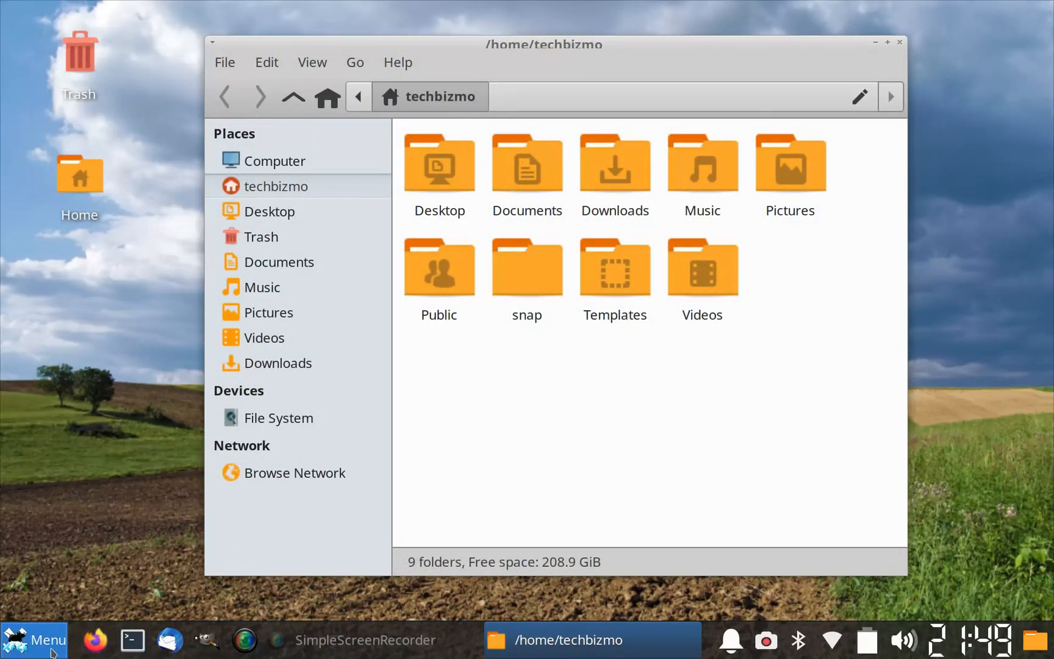
pyautogui.moveTo(711, 639)
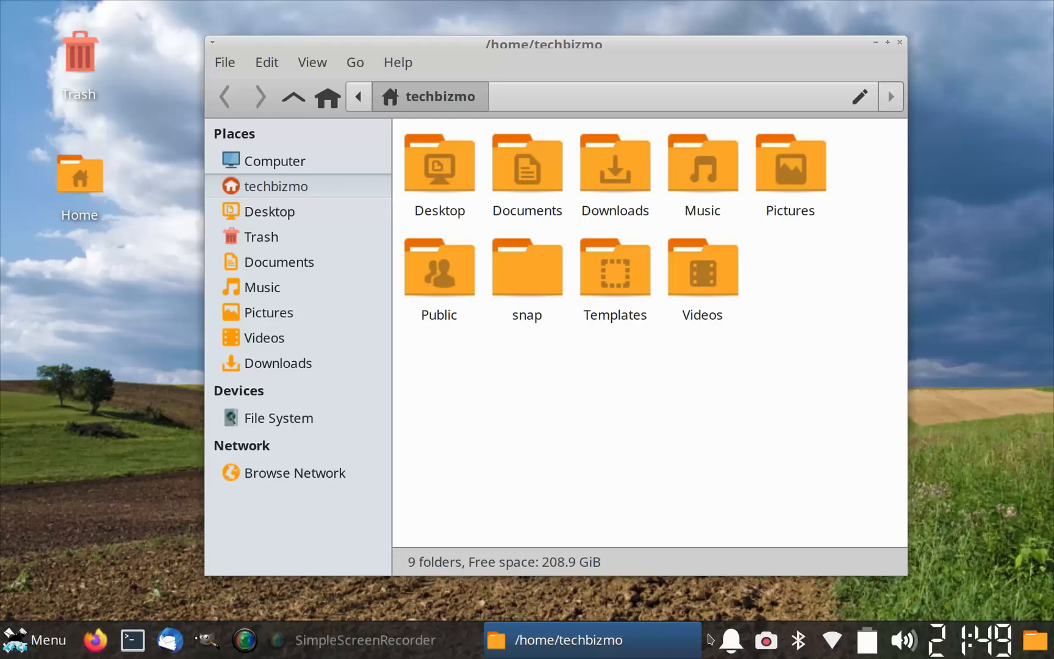
pyautogui.moveTo(707, 462)
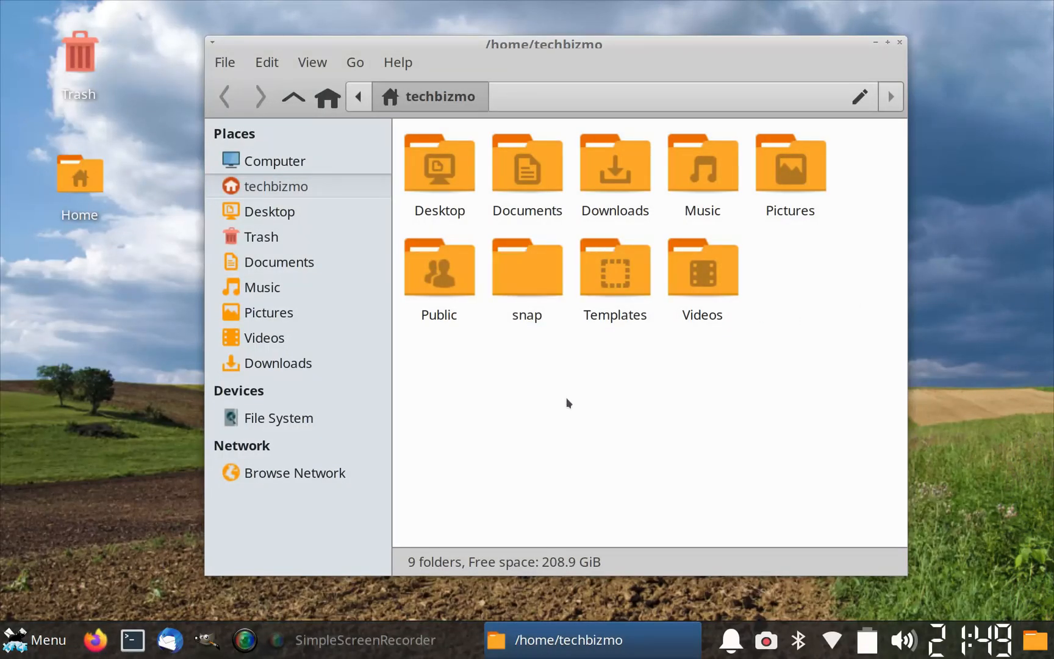
pyautogui.moveTo(601, 435)
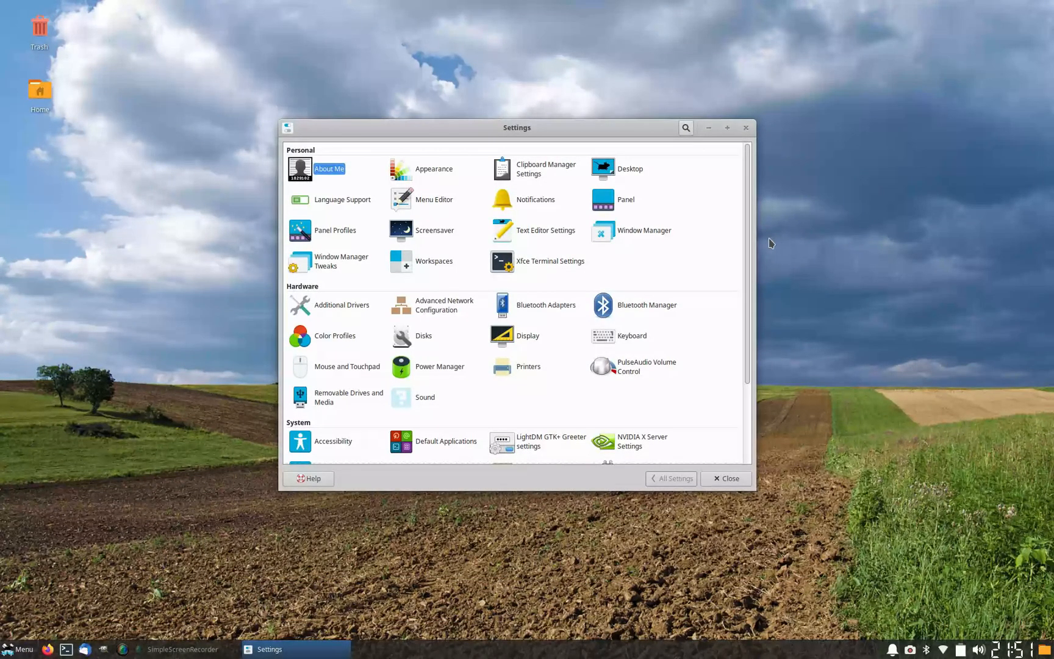
pyautogui.moveTo(552, 347)
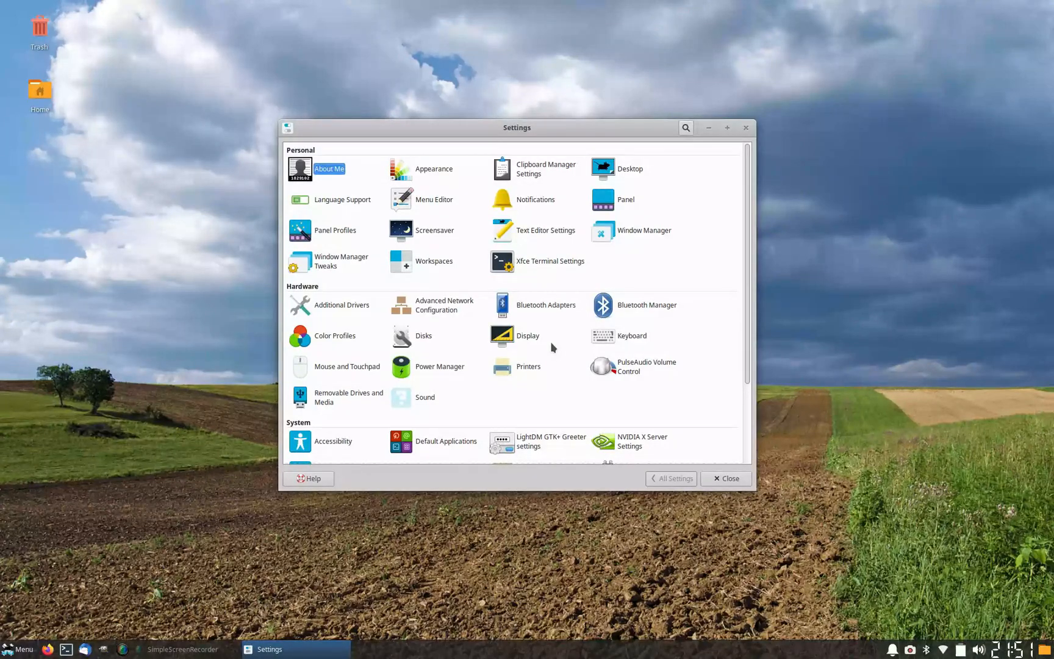
pyautogui.moveTo(520, 349)
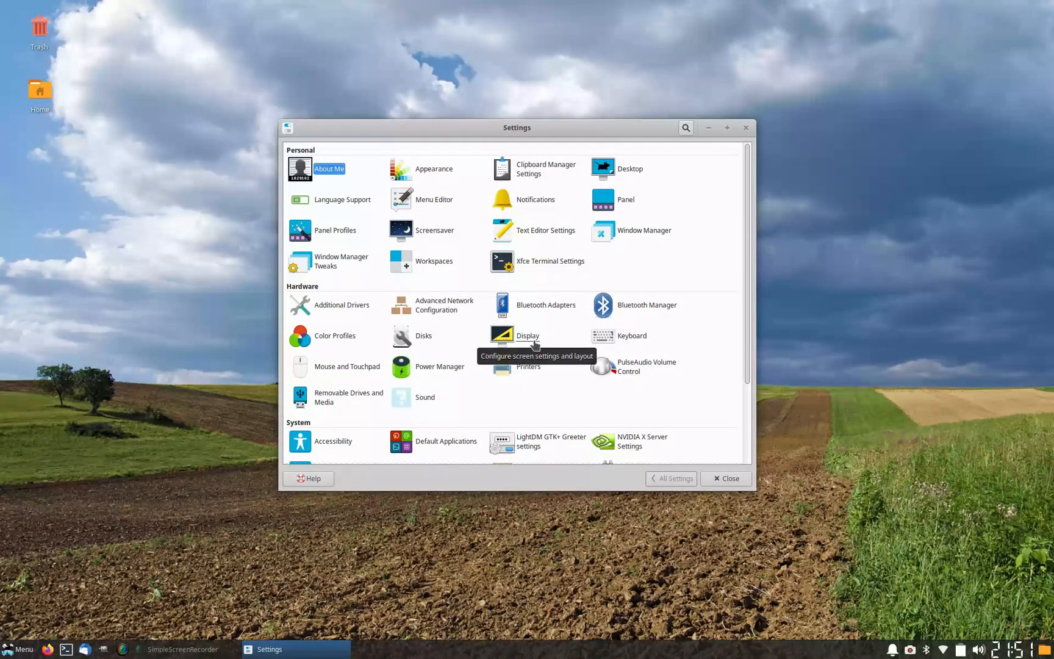
# - Open Display under Hardware to see the 1920x1200, 1x, 60 Hz laptop screen
pyautogui.click(502, 335)
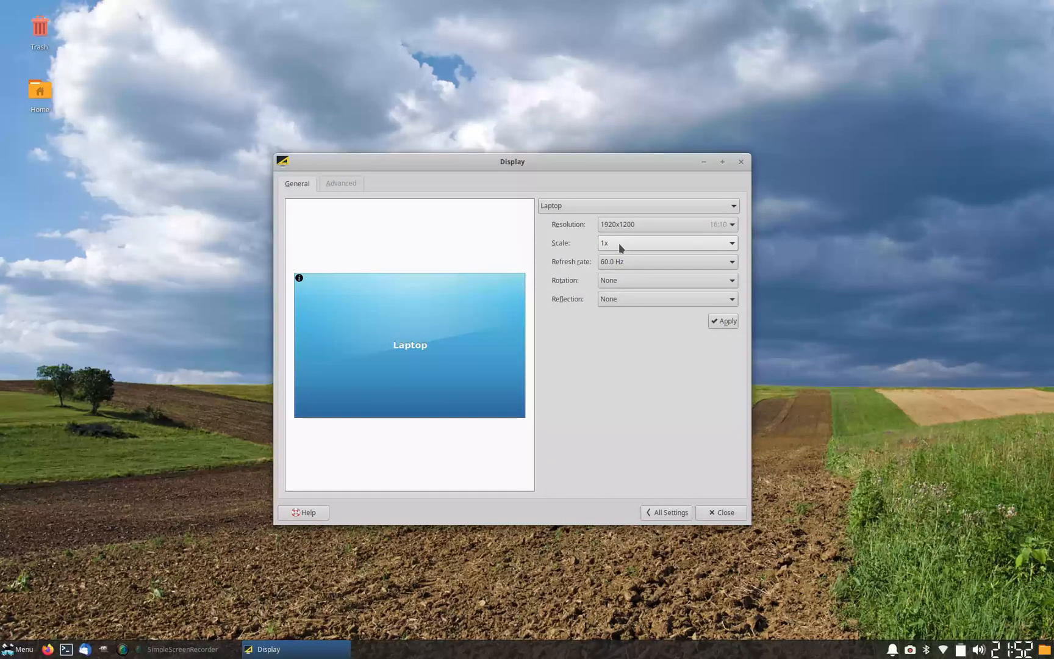
# - Switch the laptop Scale dropdown to Custom with X and Y set to 0.5
pyautogui.click(666, 243)
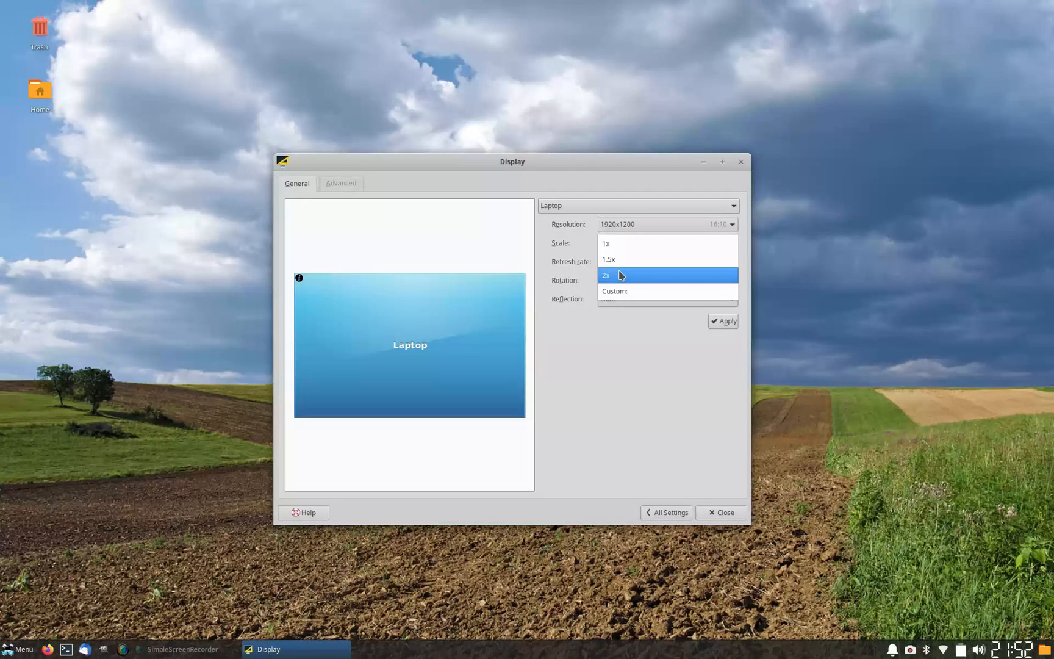
pyautogui.click(605, 244)
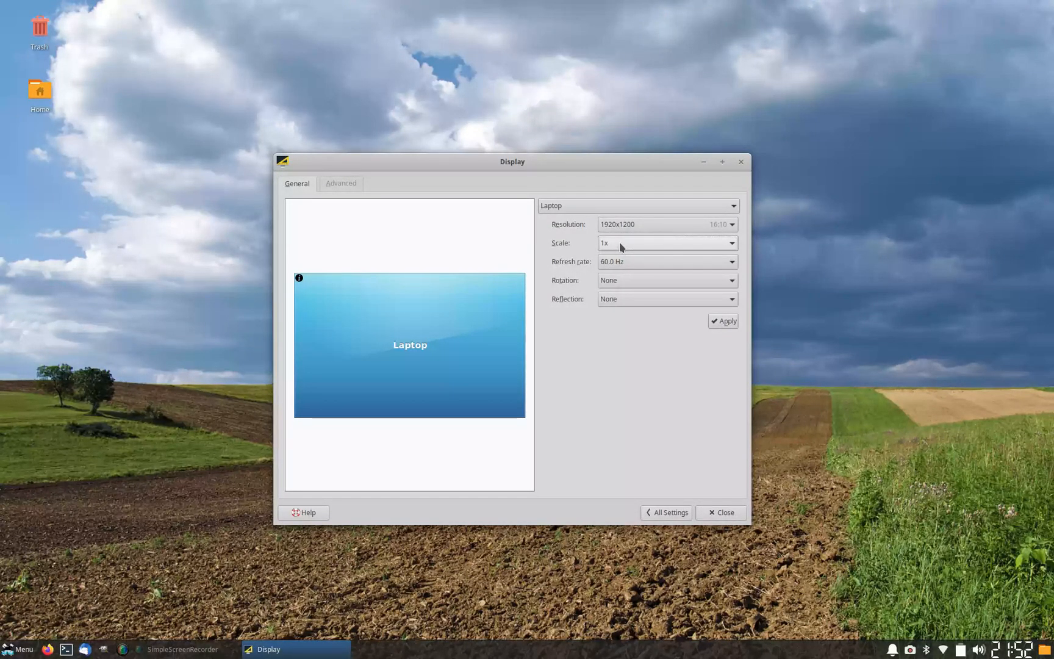
pyautogui.click(666, 243)
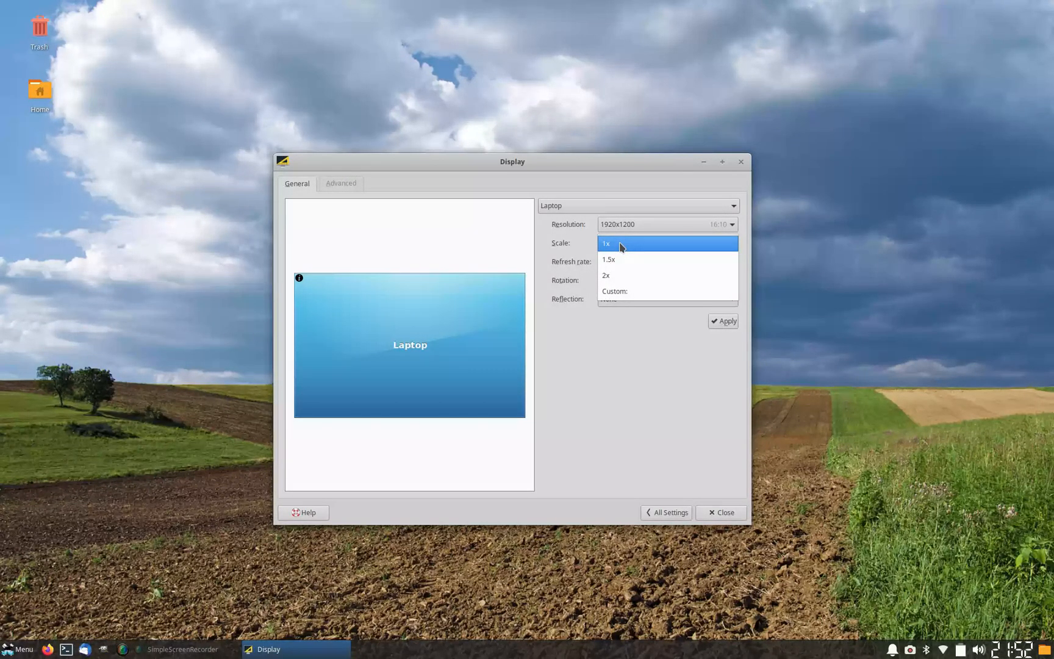
pyautogui.moveTo(613, 291)
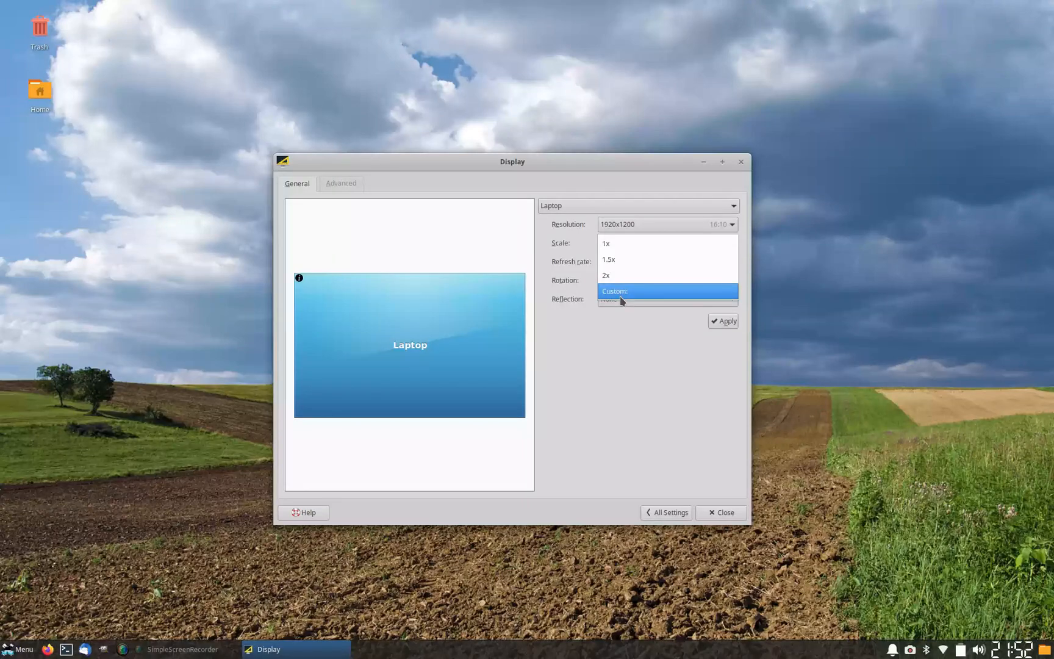
pyautogui.click(613, 291)
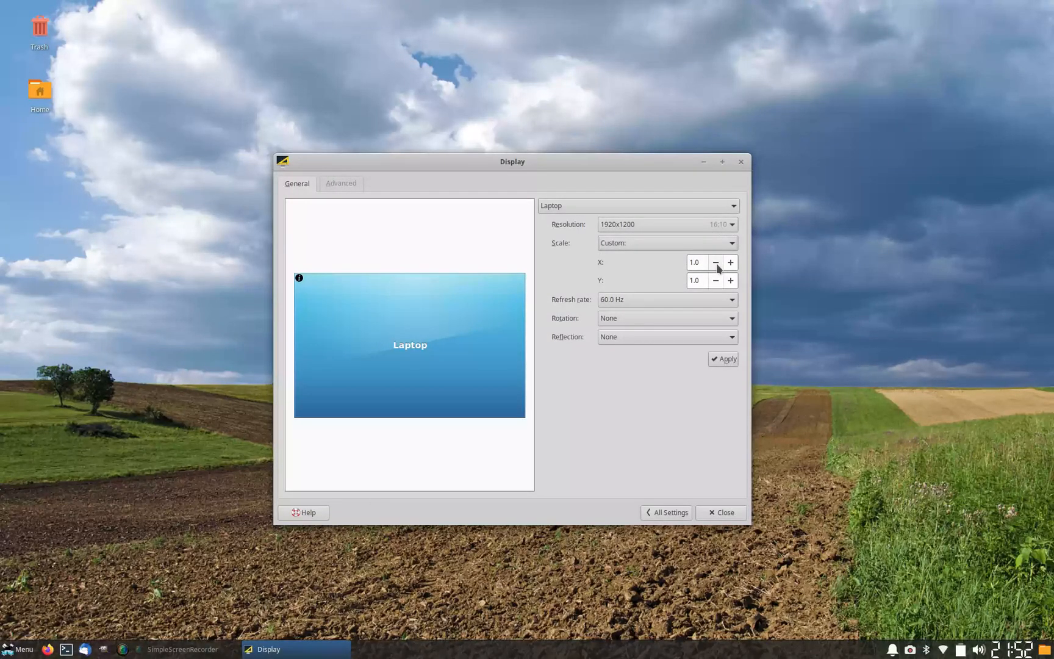
pyautogui.click(716, 262)
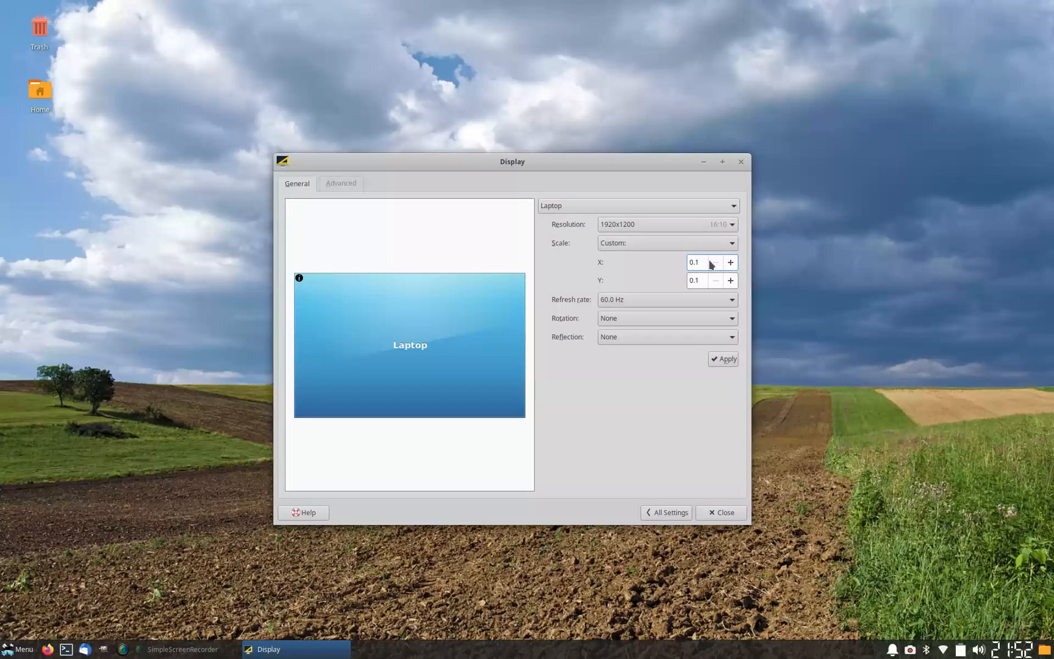
pyautogui.click(730, 262)
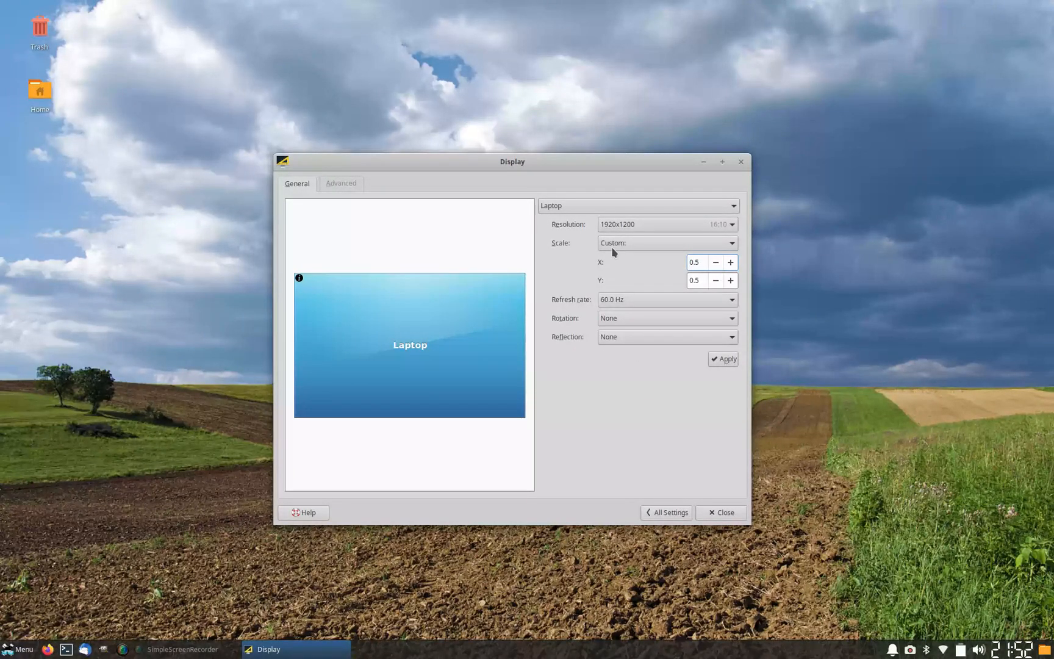
pyautogui.click(663, 224)
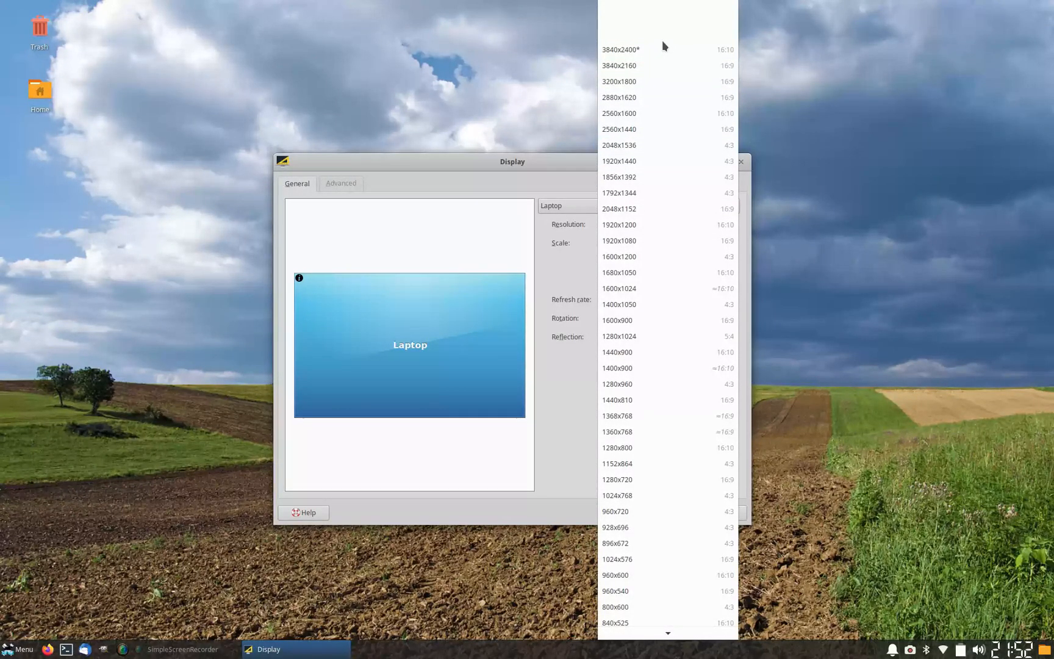
# - Dismiss the resolution list, set Scale back to 1x, and close the Display dialog
pyautogui.click(618, 225)
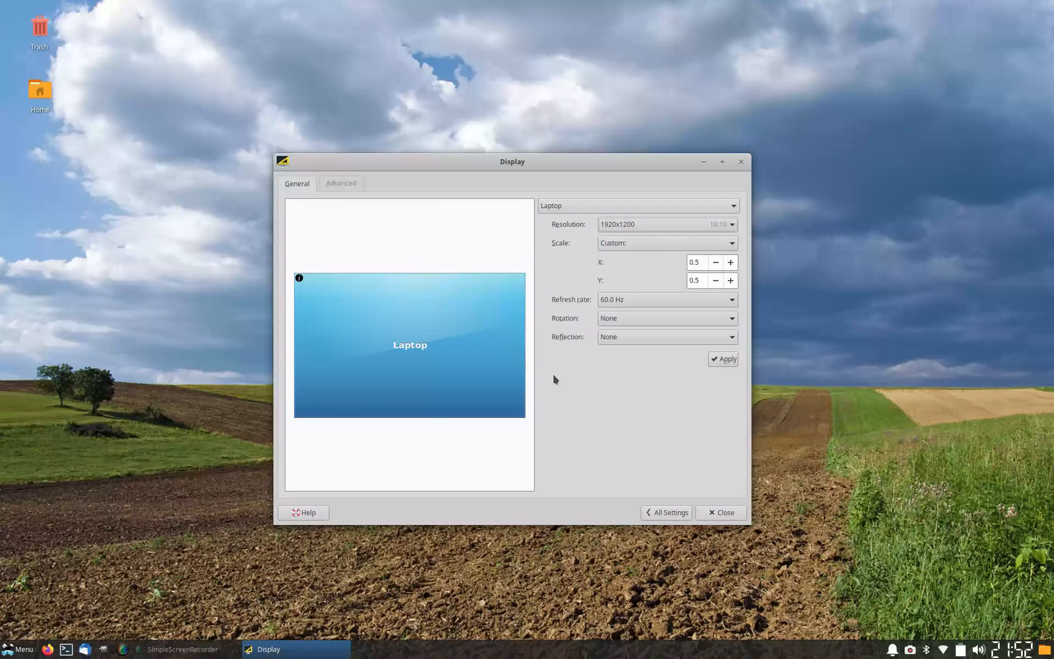
pyautogui.moveTo(625, 291)
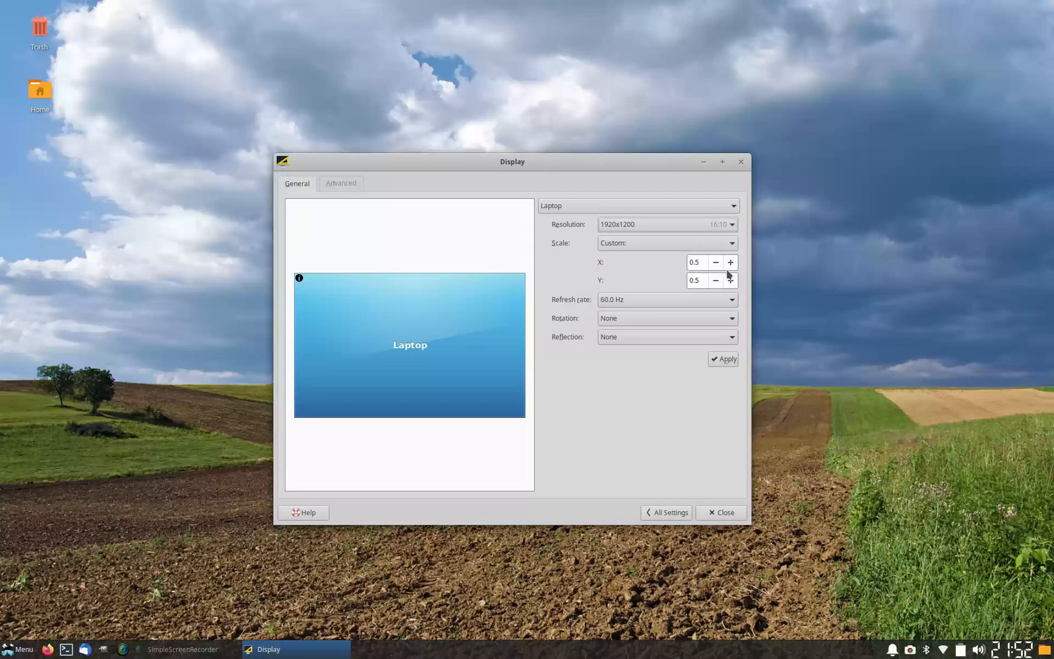
pyautogui.click(666, 243)
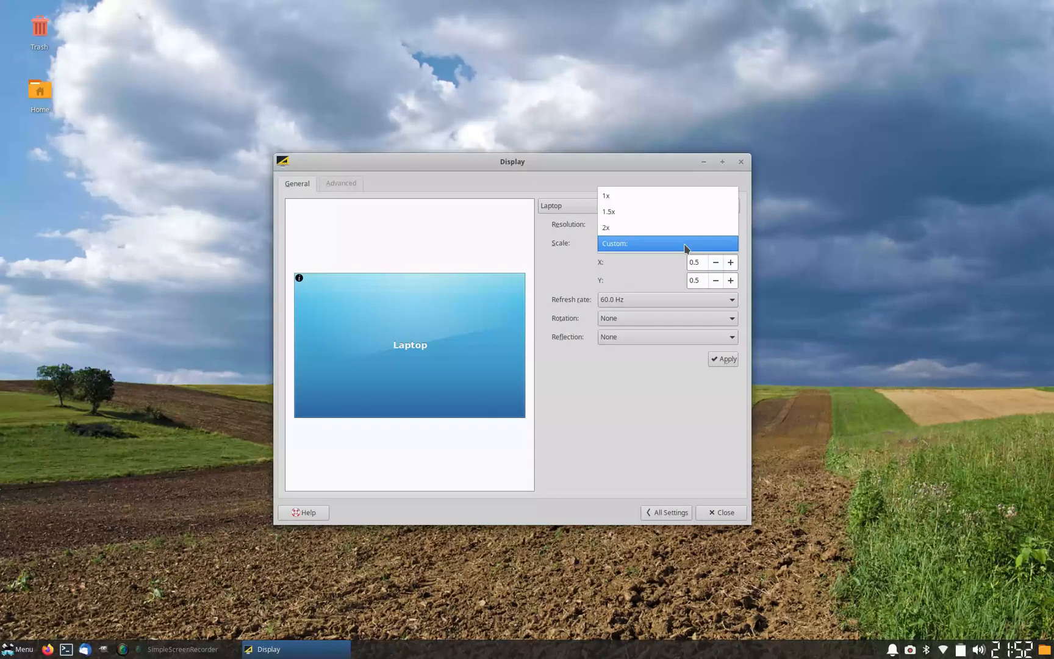
pyautogui.click(606, 196)
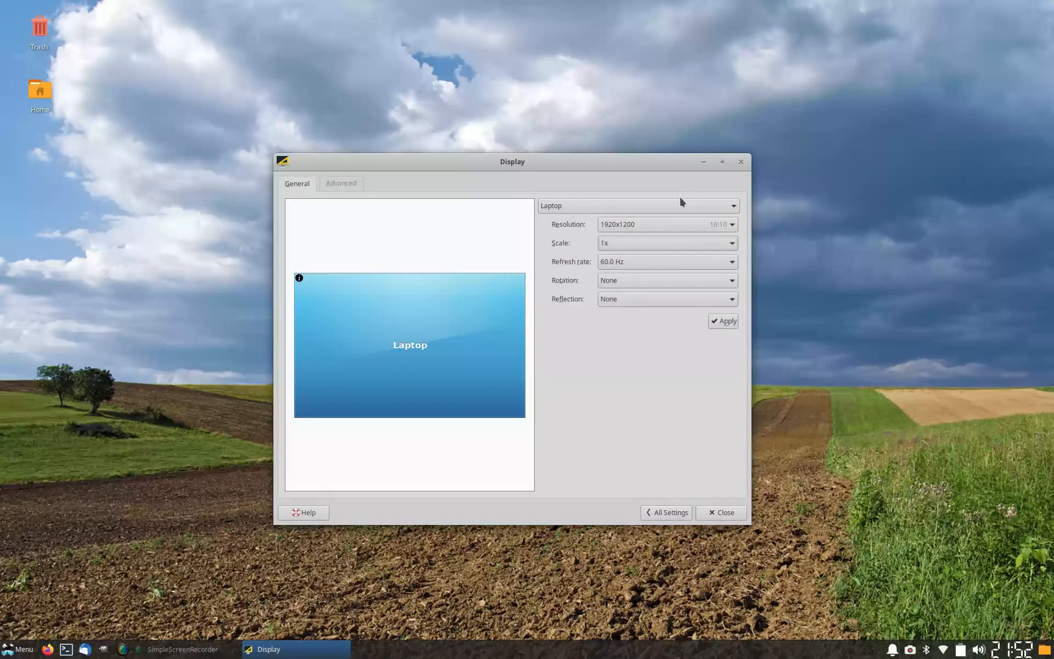
pyautogui.moveTo(697, 393)
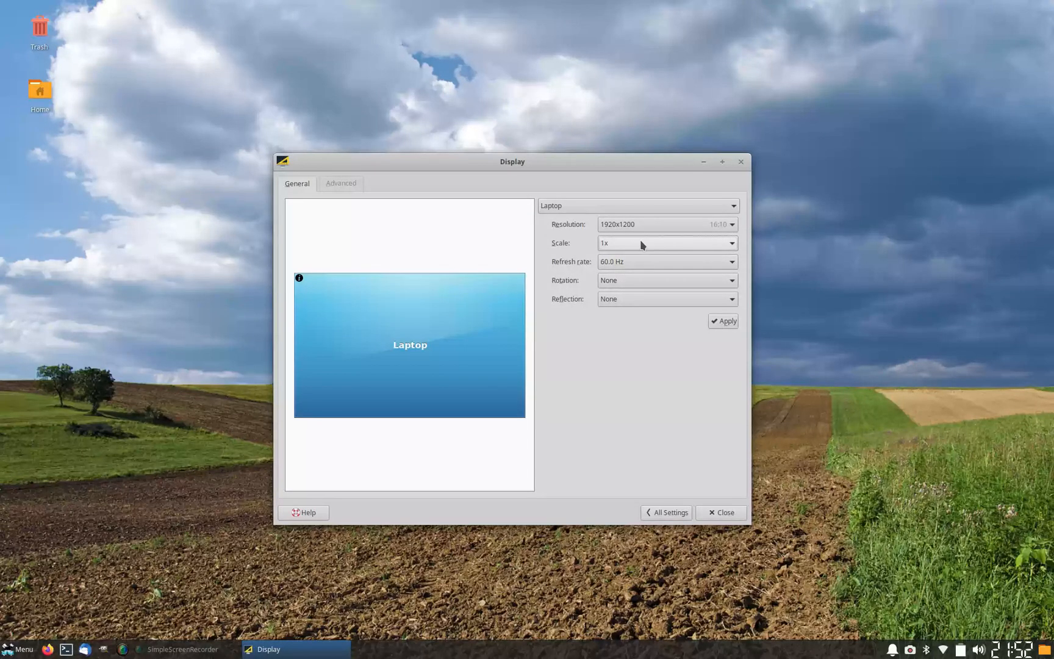
pyautogui.moveTo(732, 342)
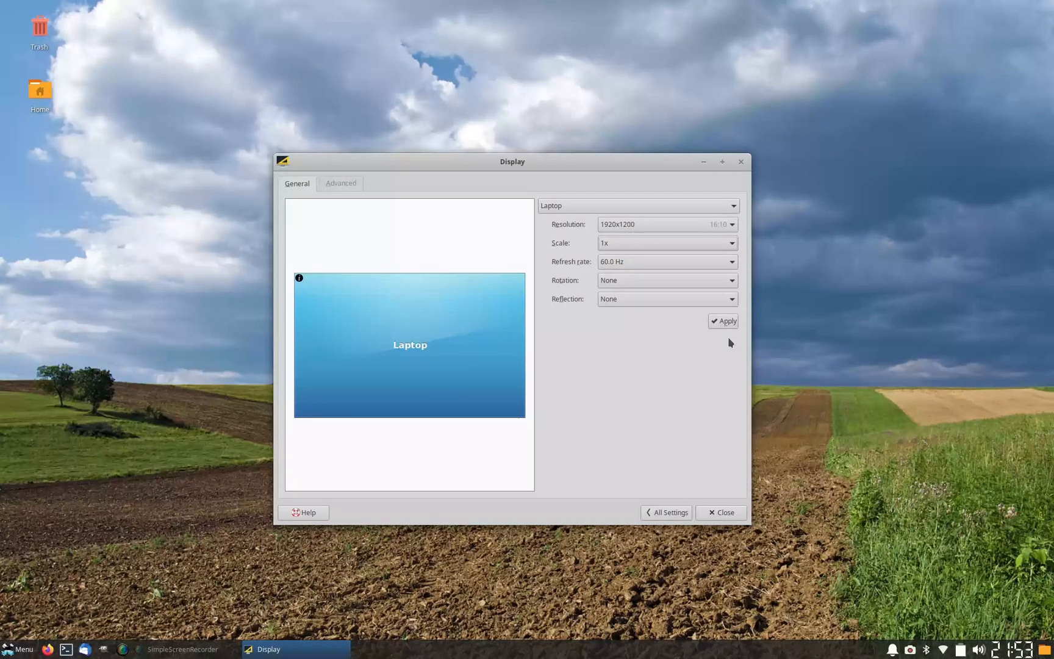
pyautogui.click(721, 513)
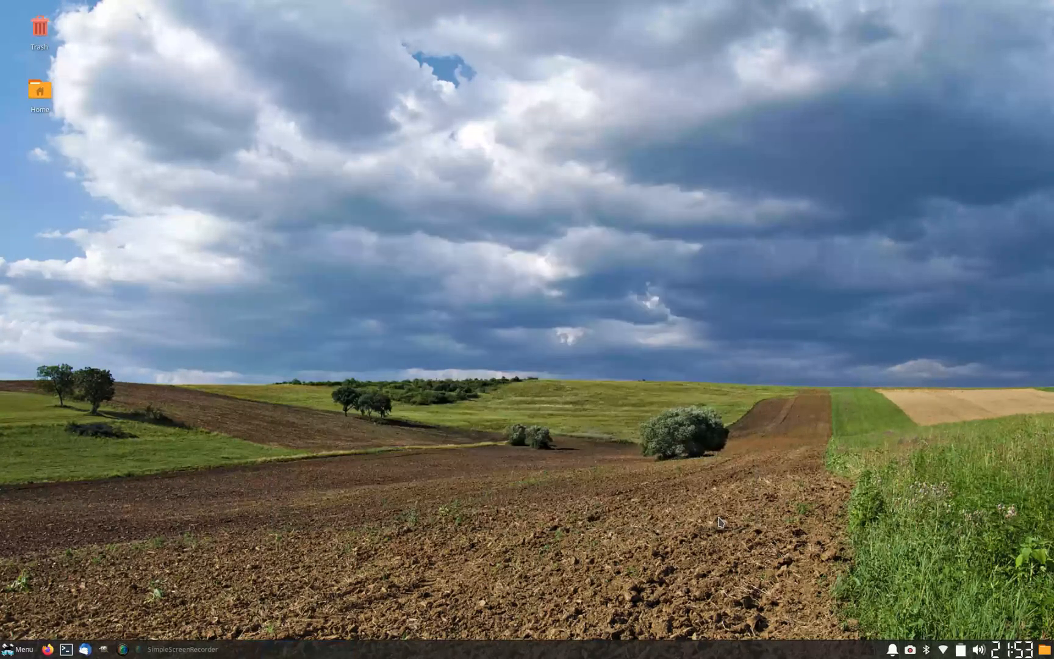